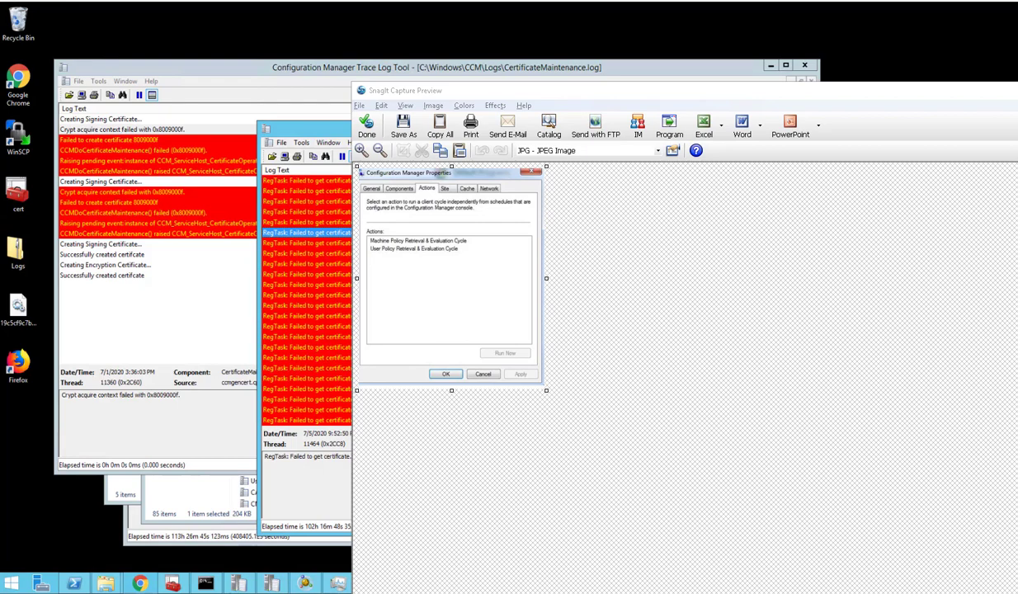
mouse_move(602, 192)
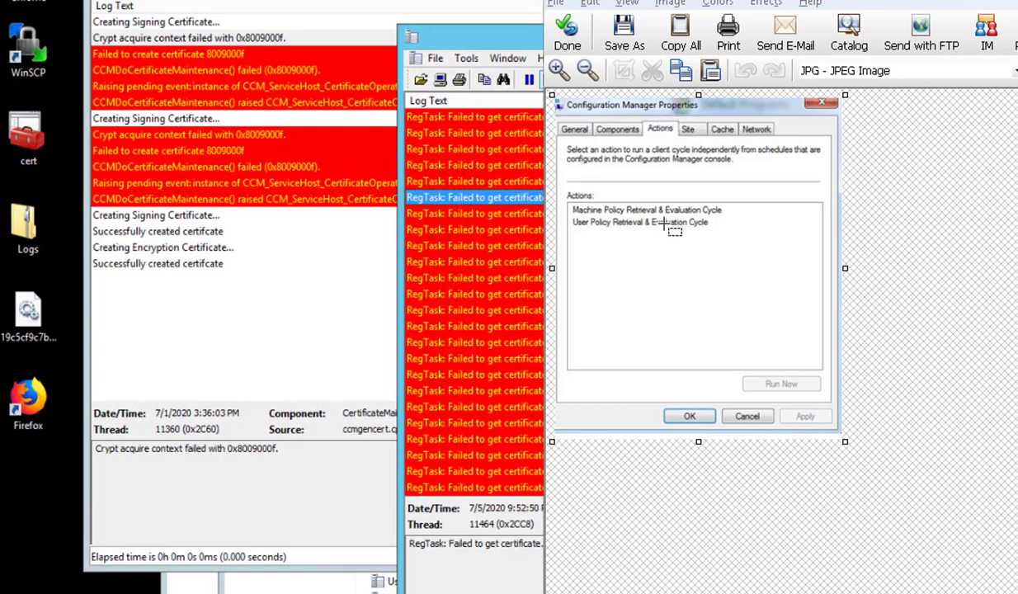
mouse_move(631, 237)
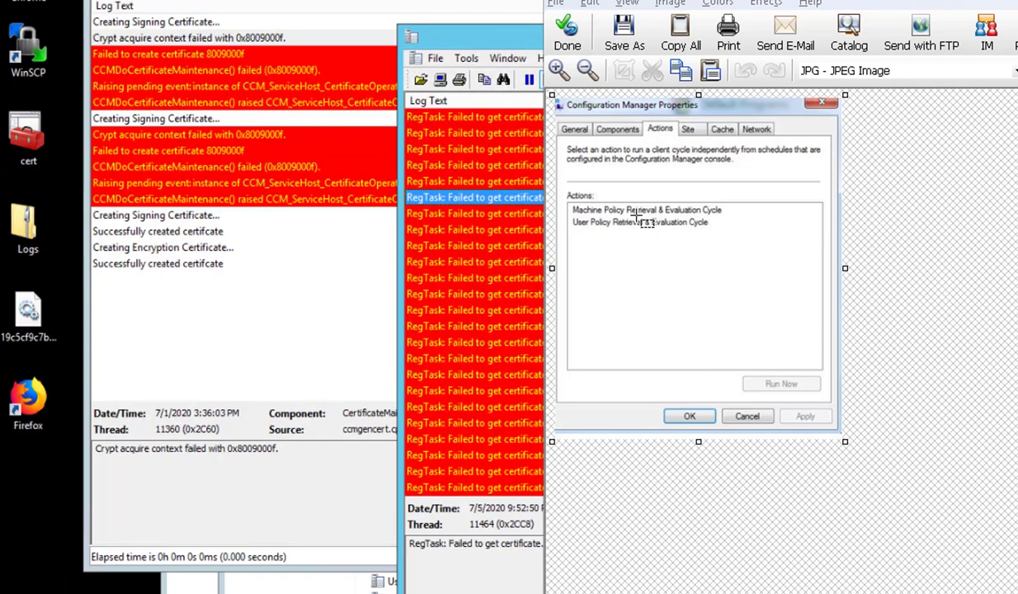
mouse_move(642, 223)
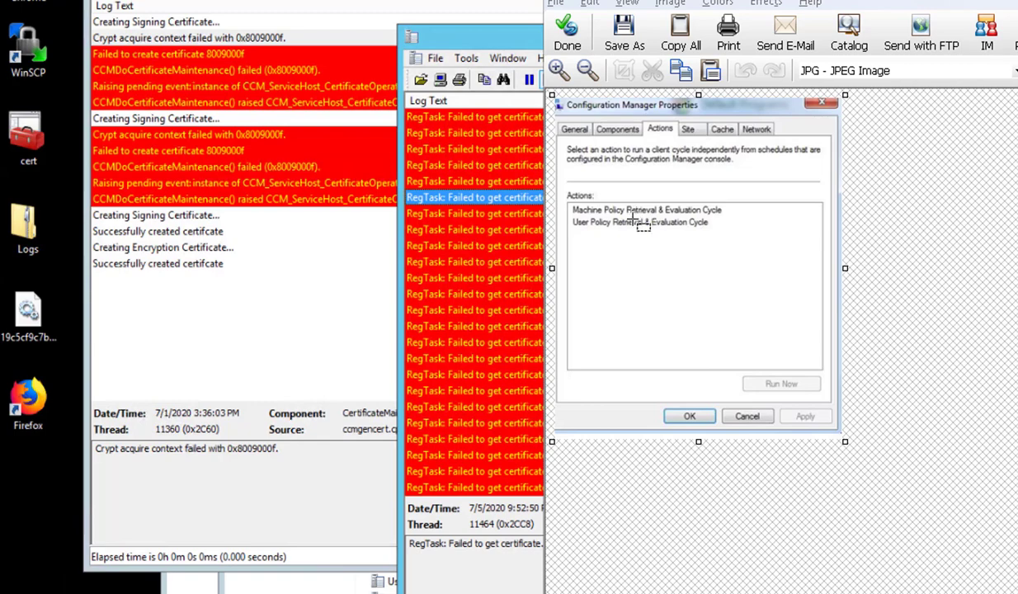
mouse_move(507, 219)
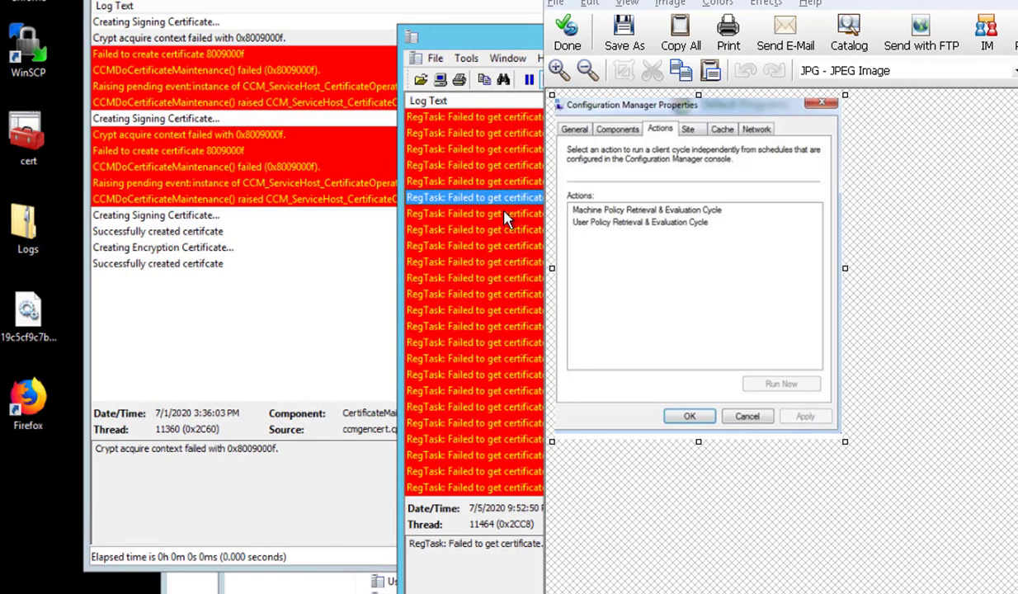
mouse_move(505, 217)
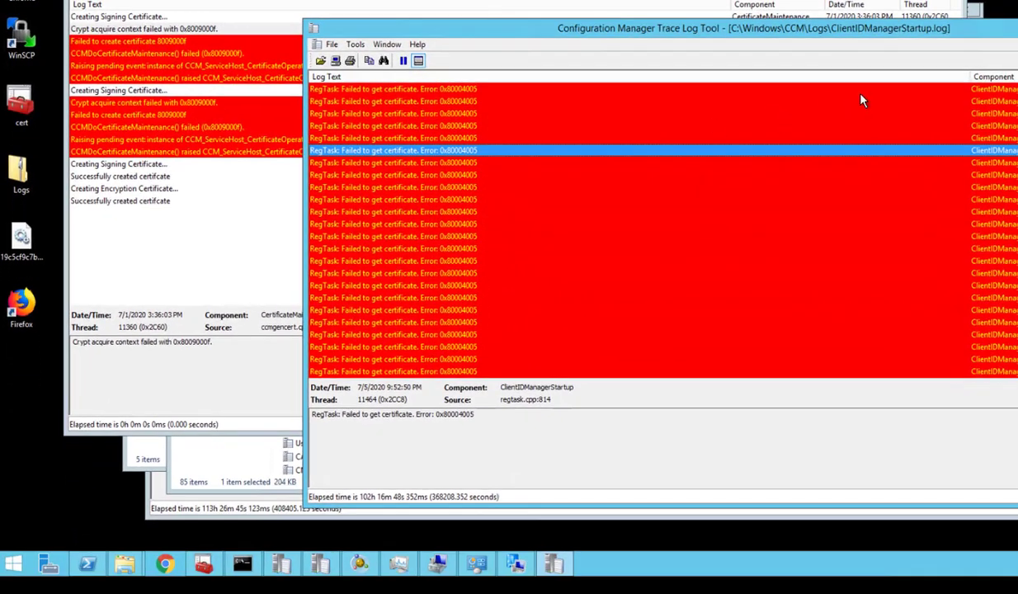
mouse_move(872, 43)
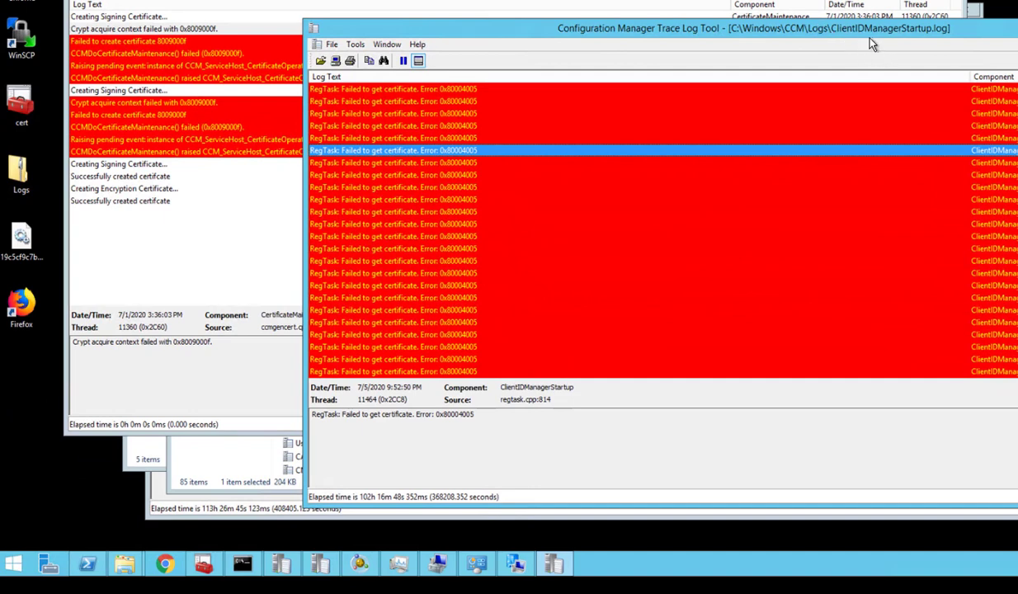
mouse_move(858, 43)
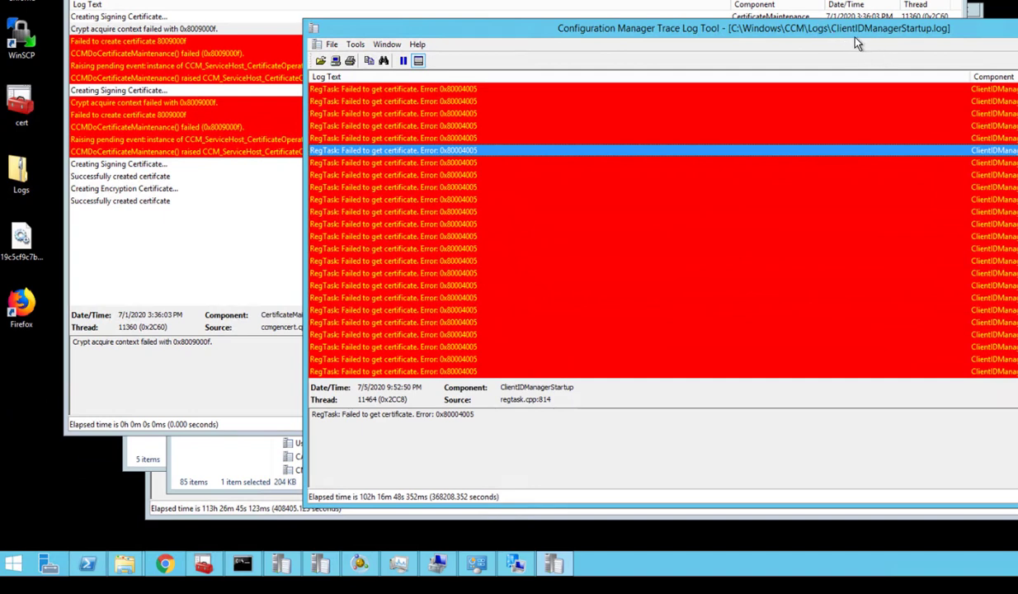
mouse_move(900, 41)
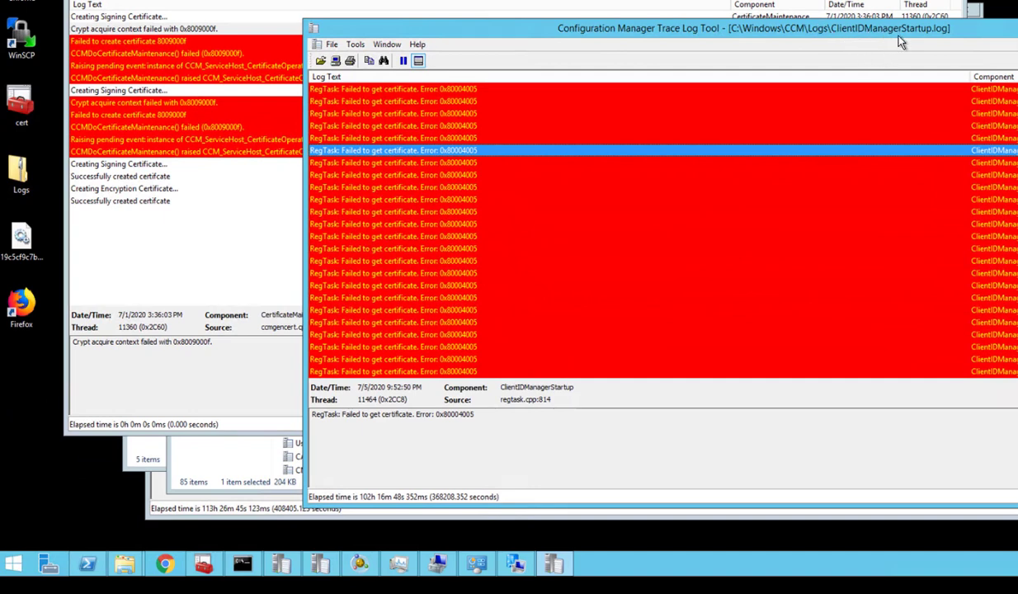
mouse_move(689, 204)
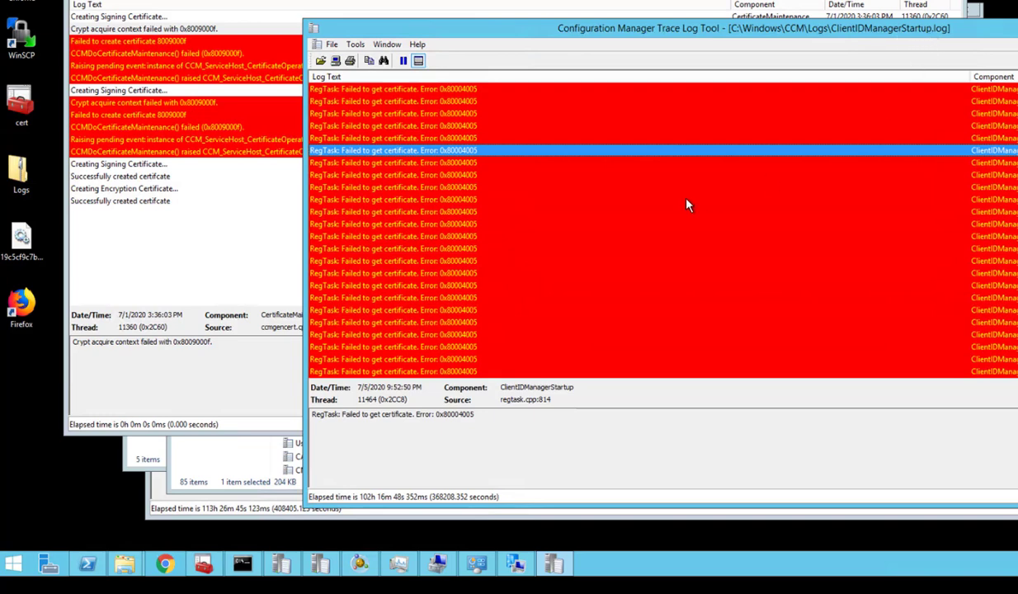
- Inspect the failed-to-get-certificate 0x80004005 entries in ClientIDManagerStartup.log
left_click(462, 212)
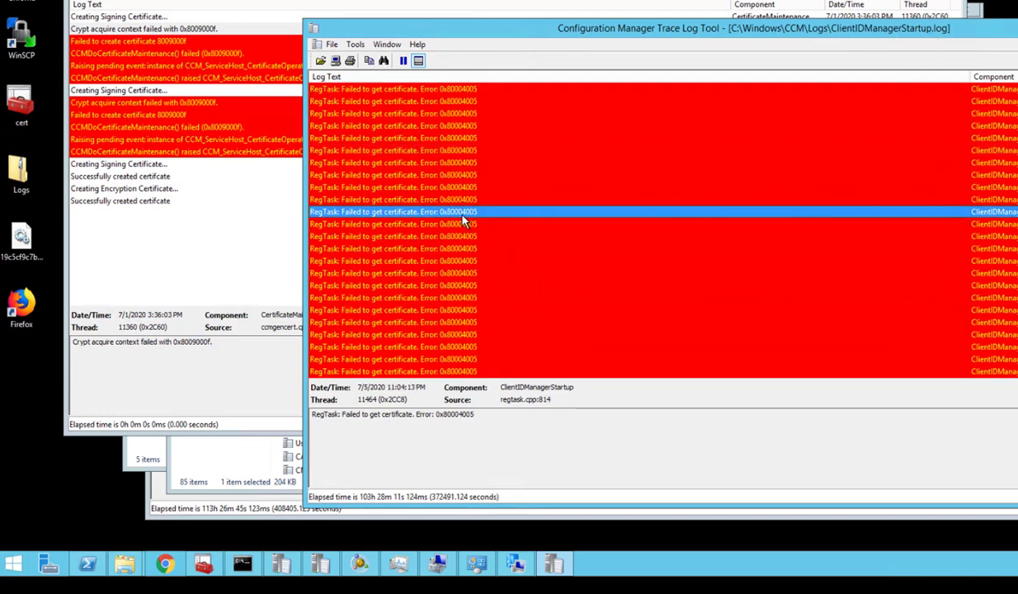
mouse_move(373, 211)
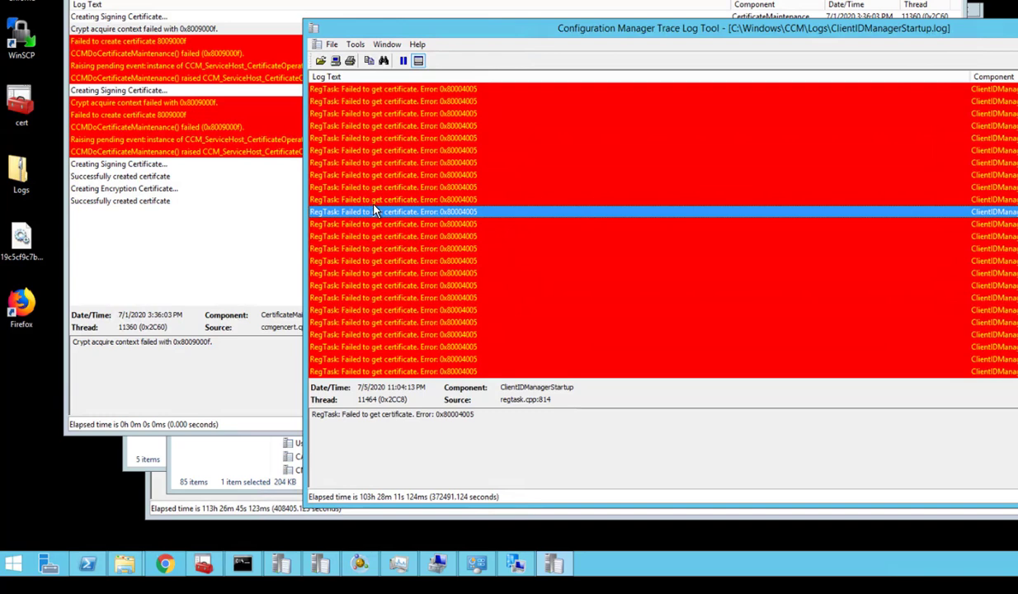
left_click(440, 198)
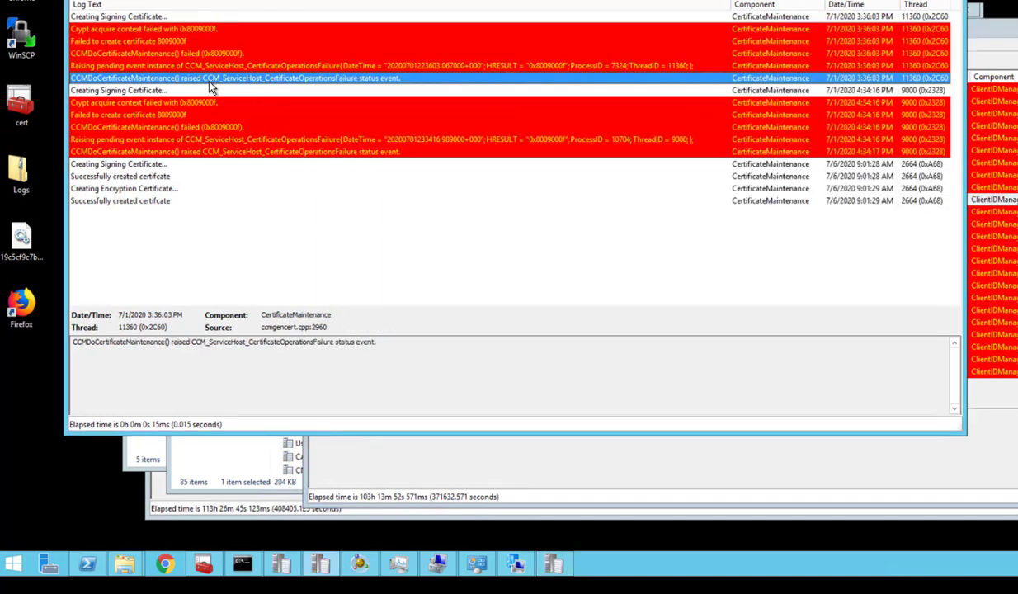
mouse_move(272, 70)
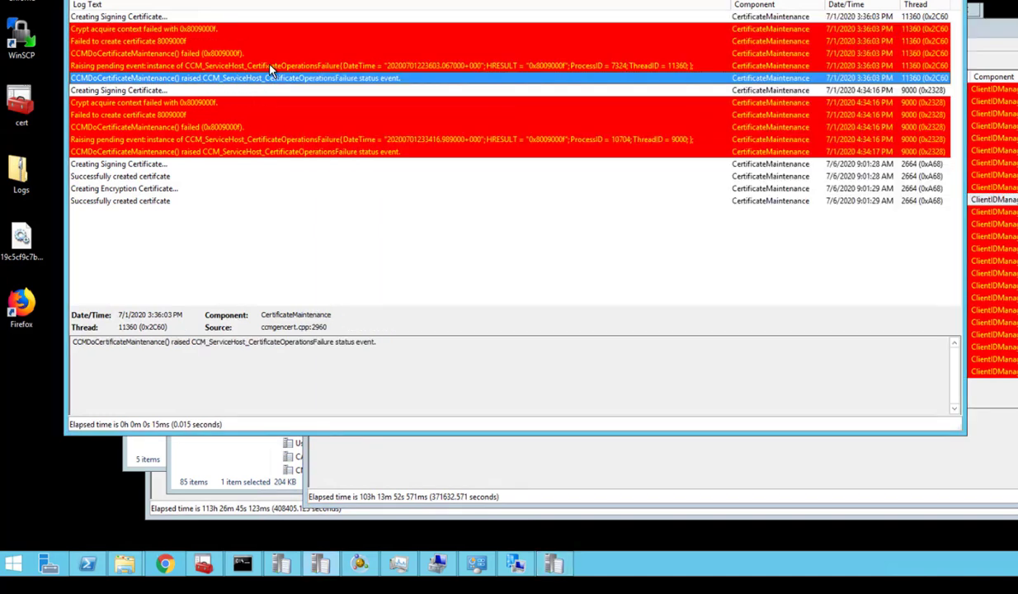
mouse_move(273, 73)
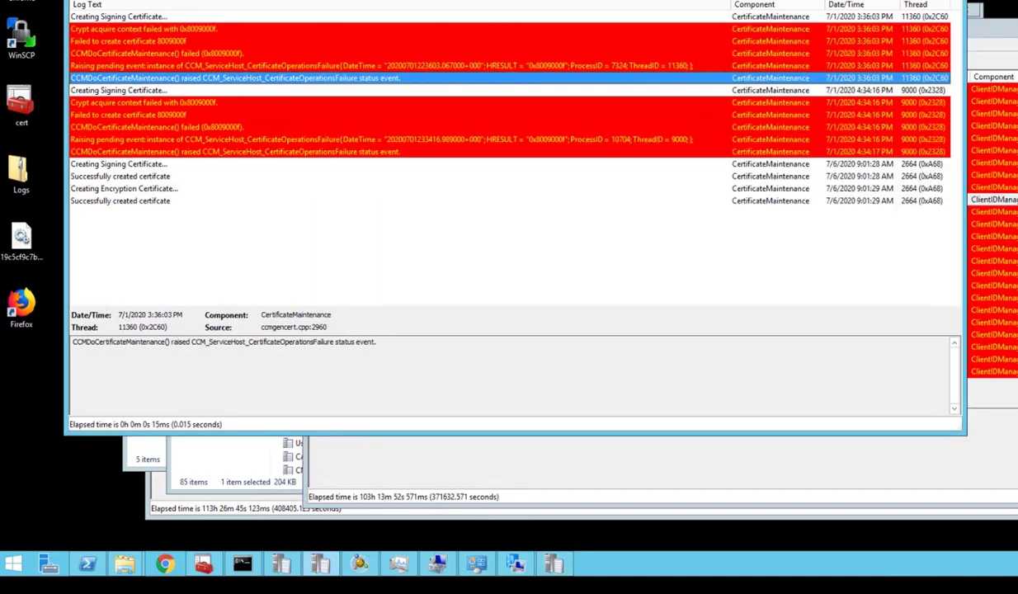
mouse_move(580, 42)
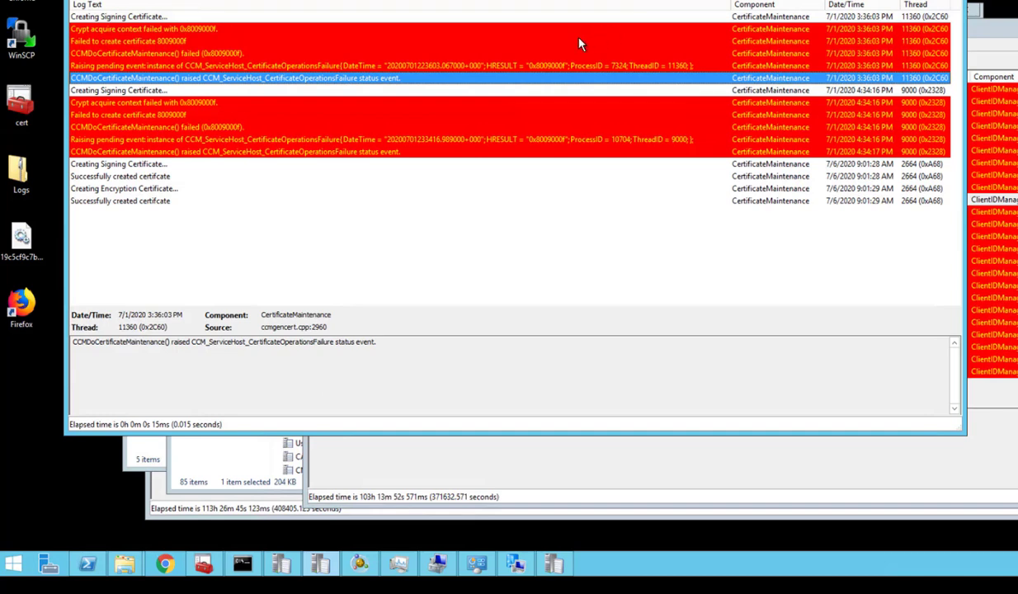
mouse_move(205, 57)
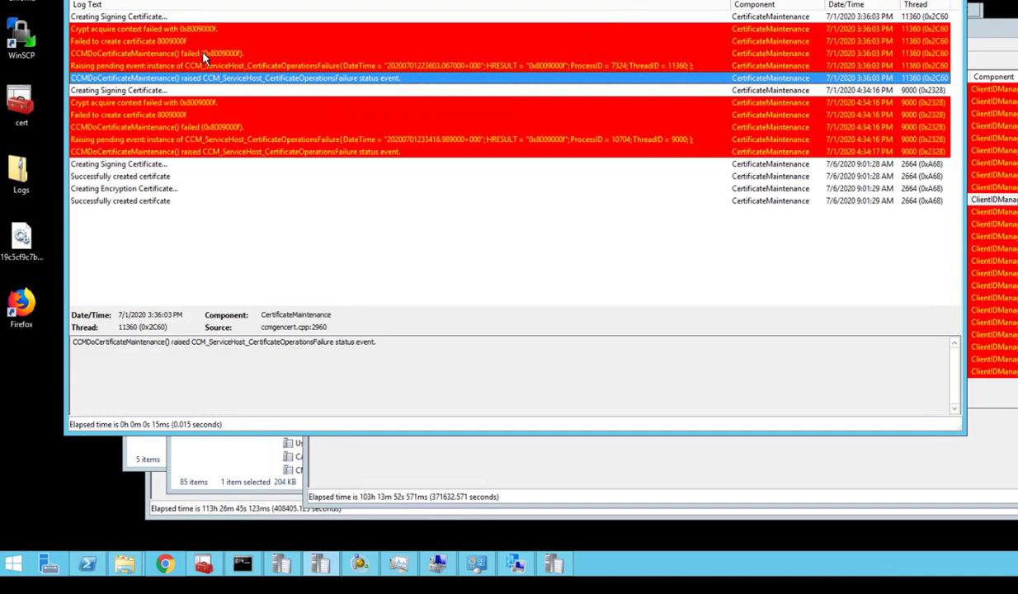
- Inspect the crypt acquire context failure entry and reposition the CertificateMaintenance log window
left_click(140, 29)
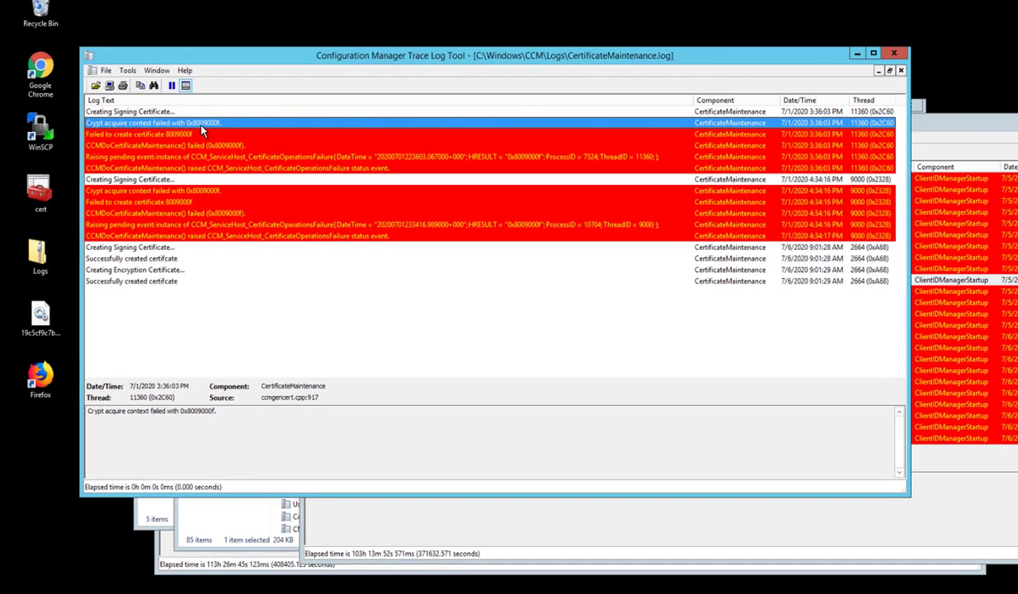
left_click_drag(494, 55, 495, 72)
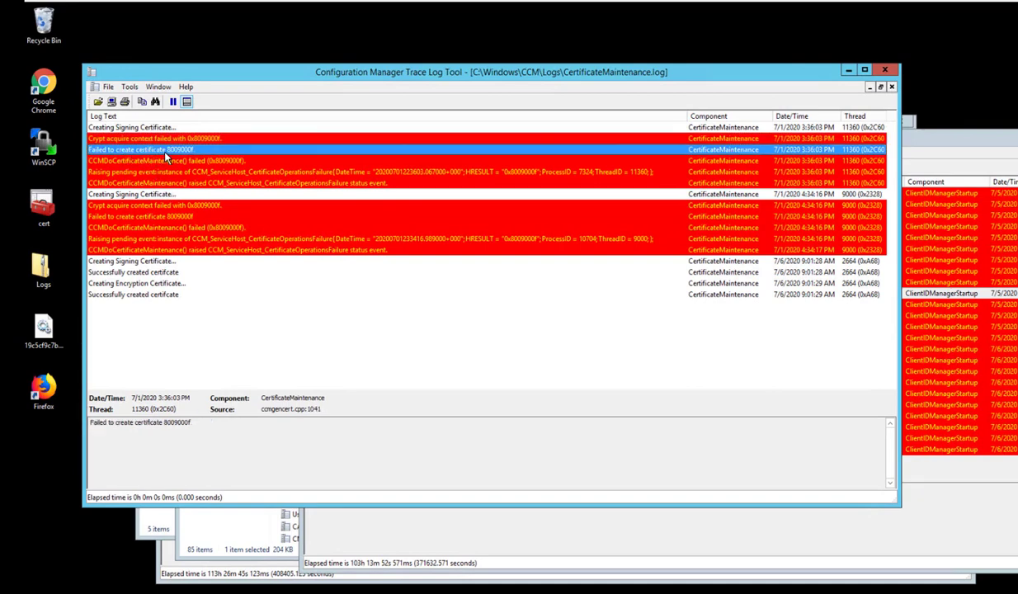
mouse_move(129, 169)
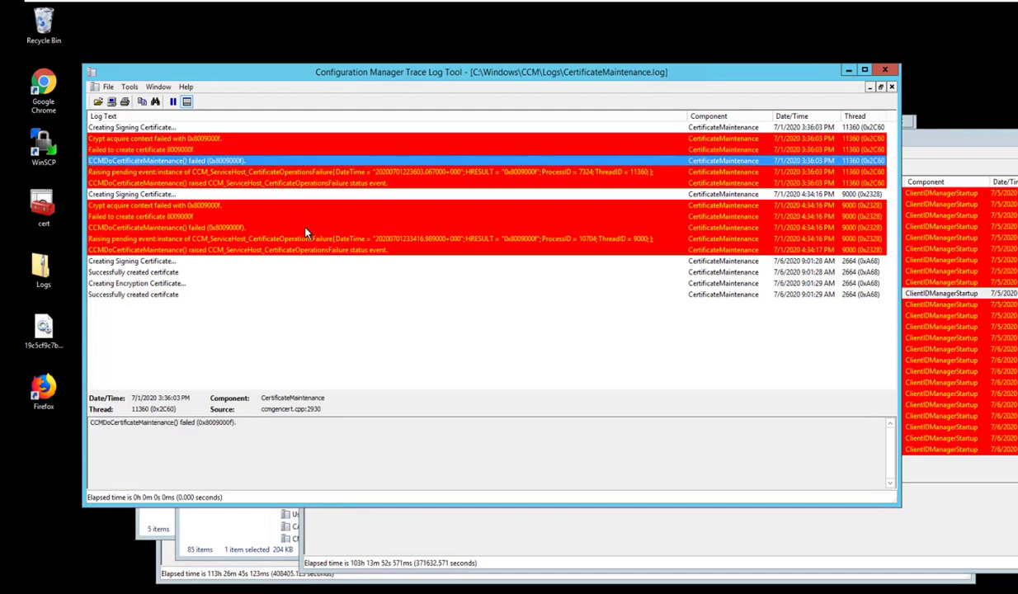
mouse_move(402, 238)
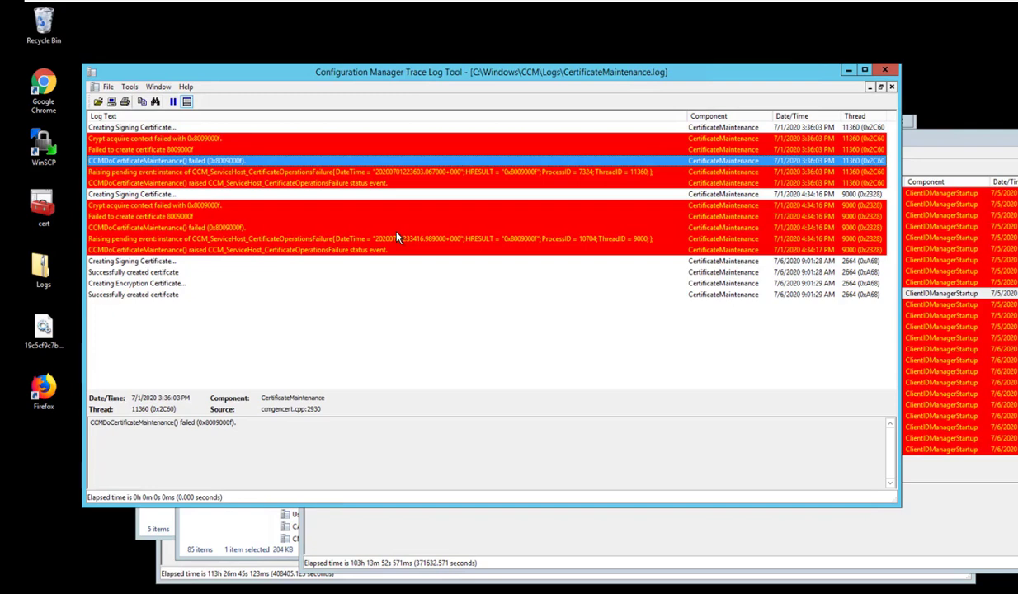
mouse_move(519, 240)
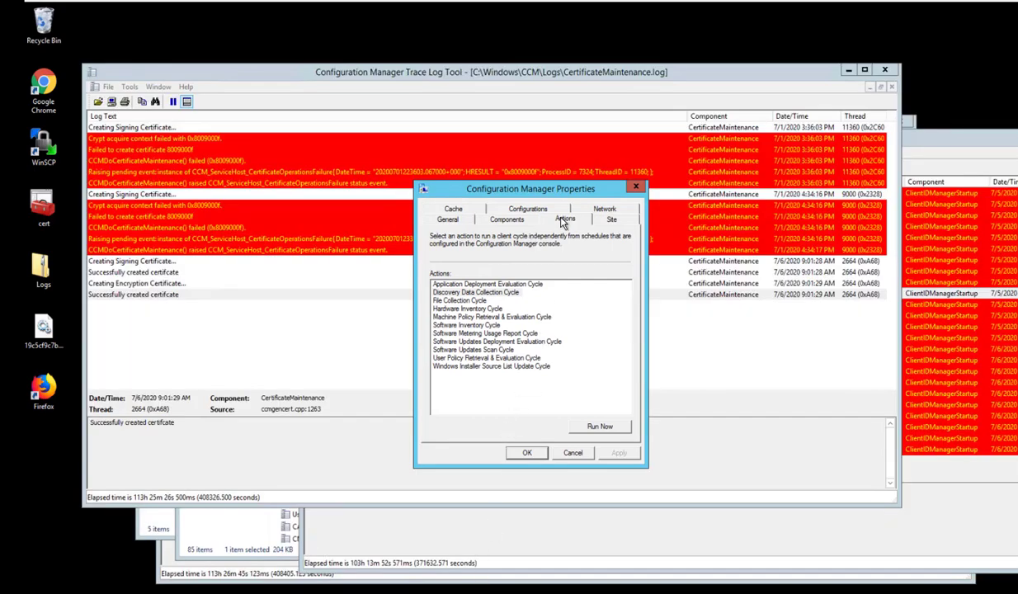
mouse_move(458, 300)
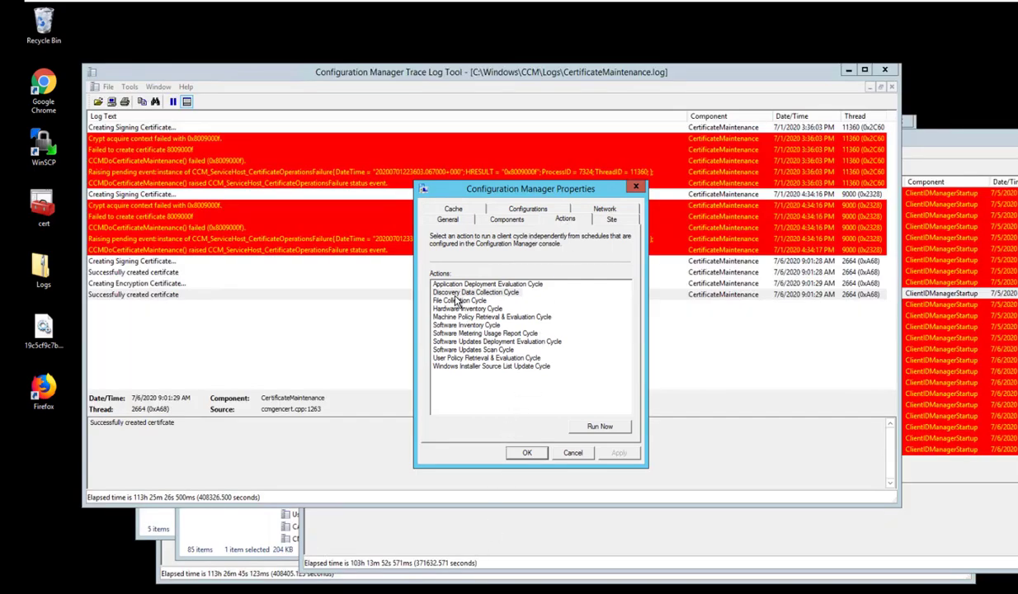
- Browse the Discovery Data, Application Deployment, File Collection, Machine Policy, Software Updates and Installer Source cycles
left_click(466, 300)
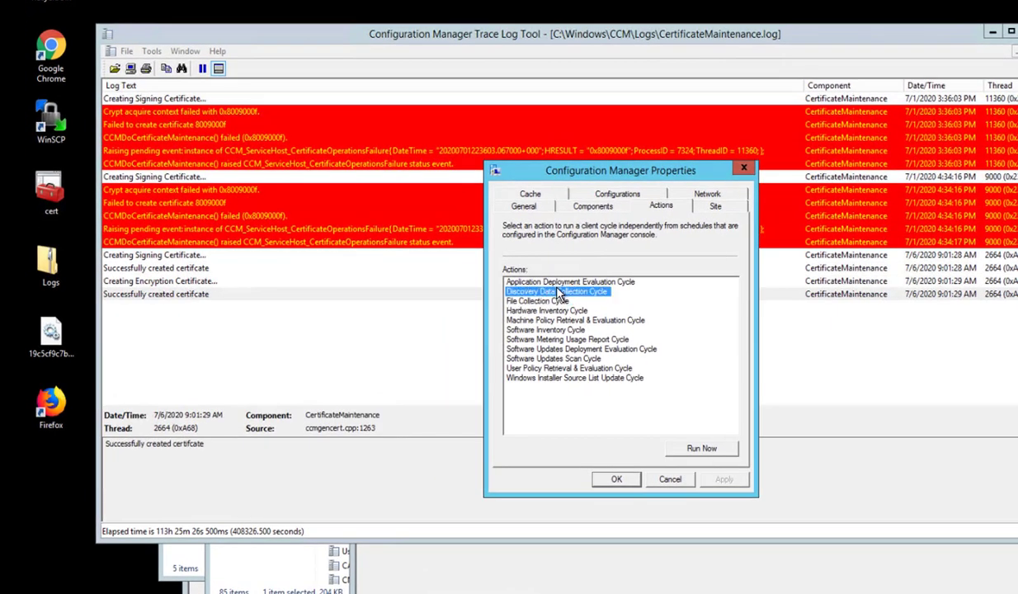
left_click(569, 281)
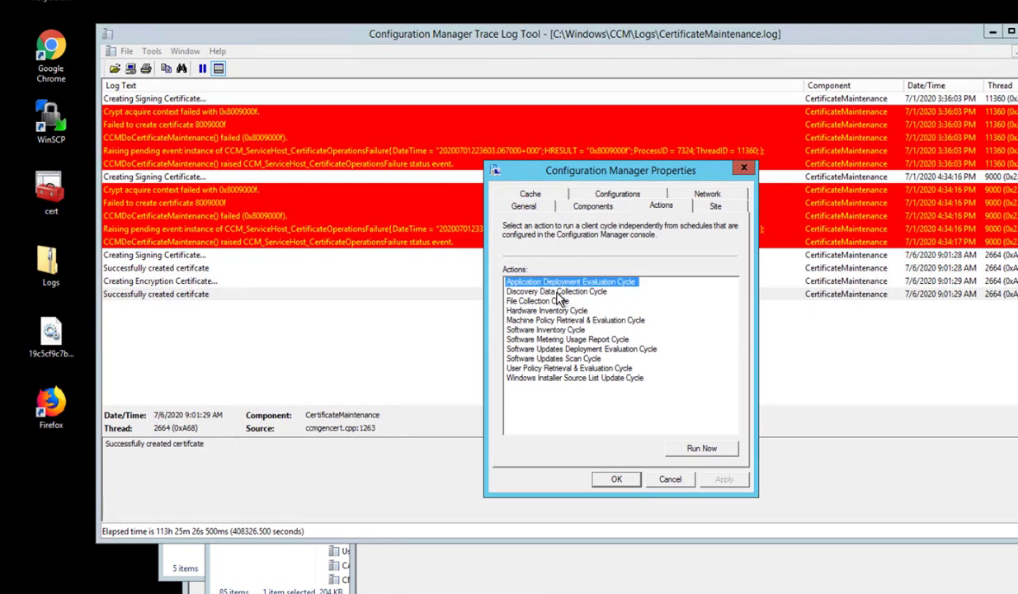
left_click(538, 300)
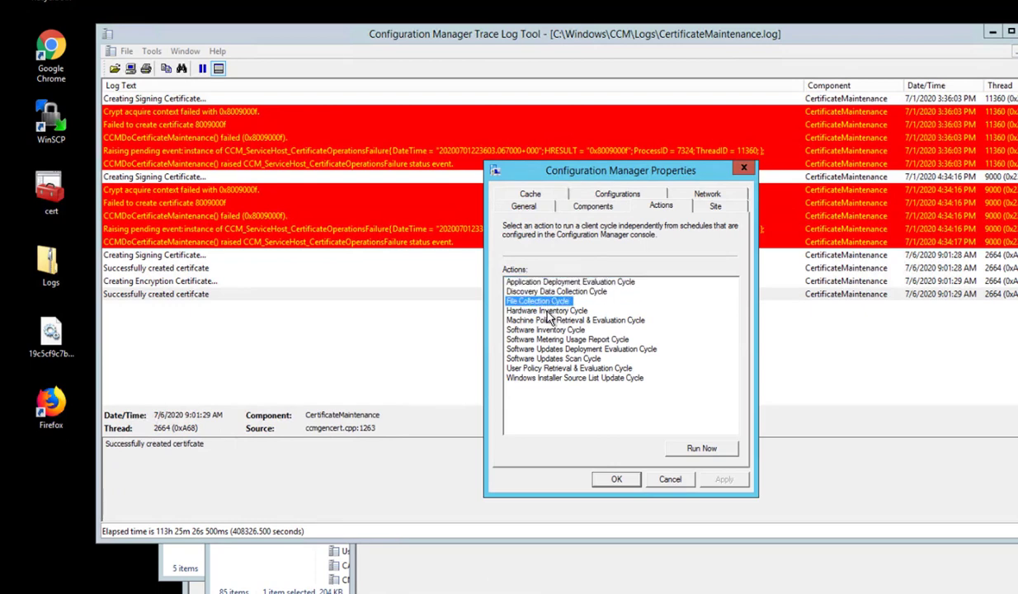
left_click(575, 319)
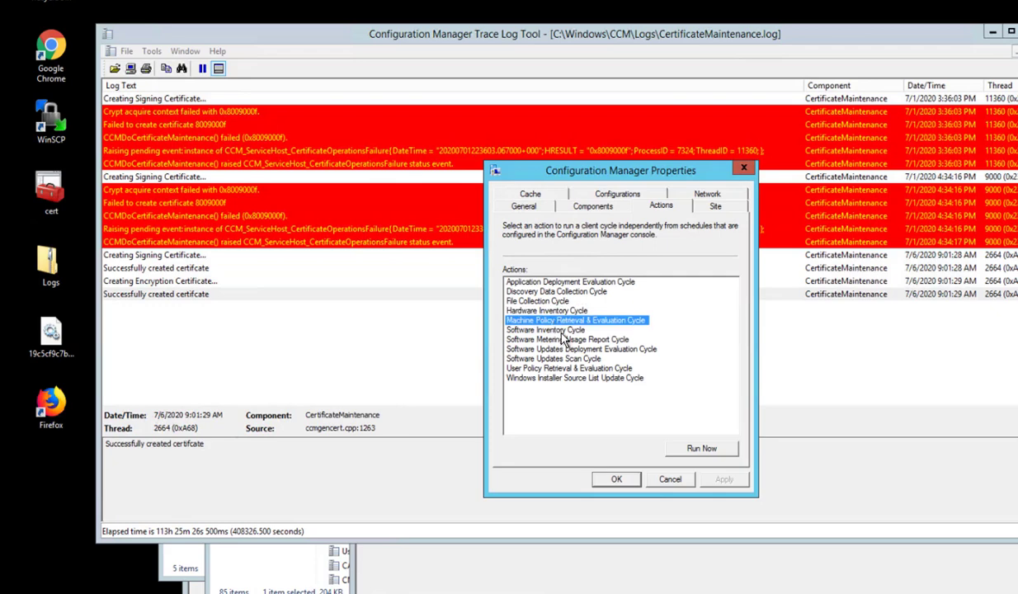
left_click(581, 349)
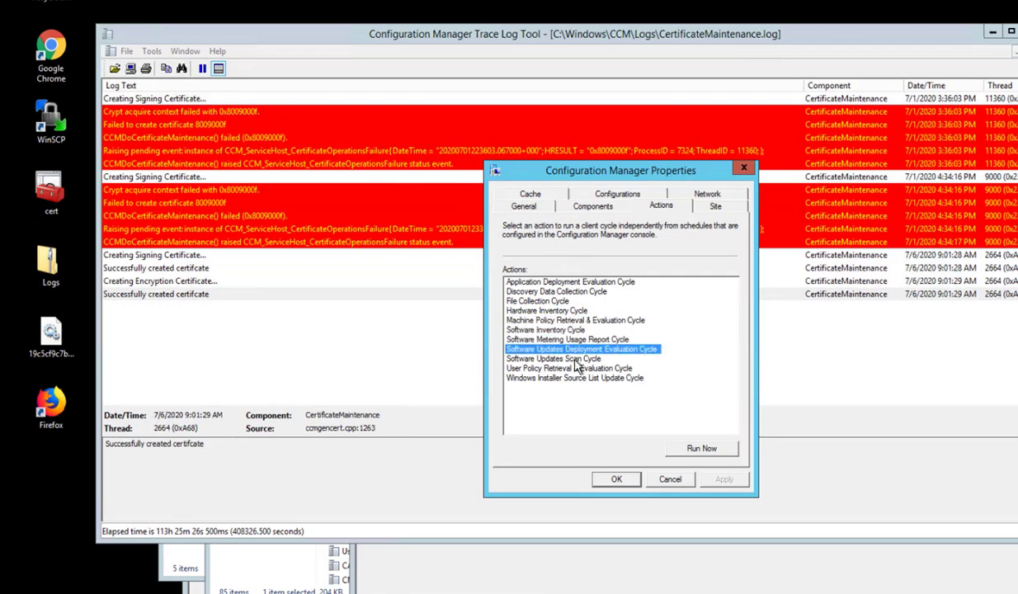
left_click(574, 377)
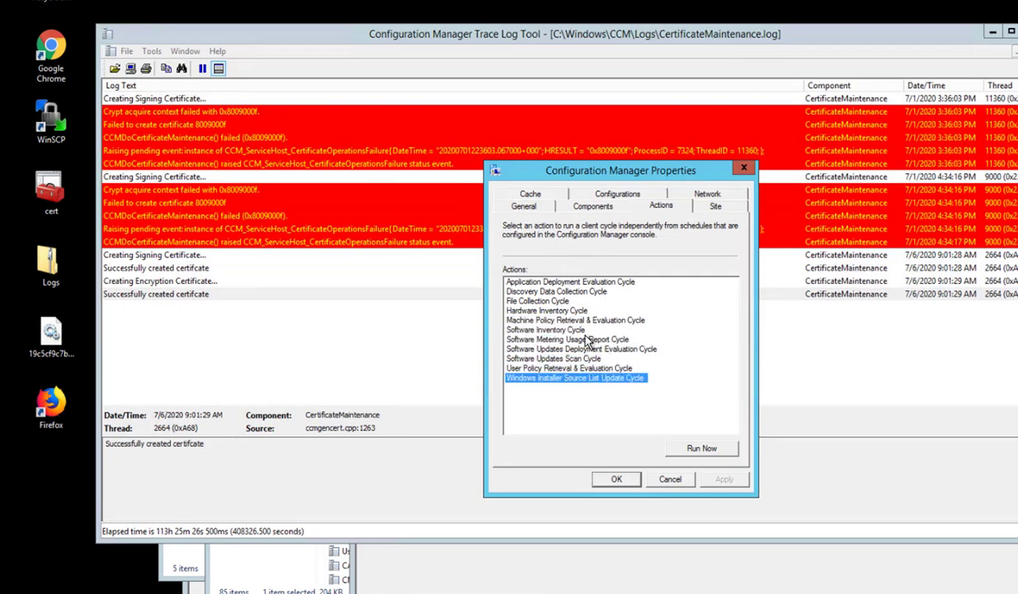
mouse_move(569, 322)
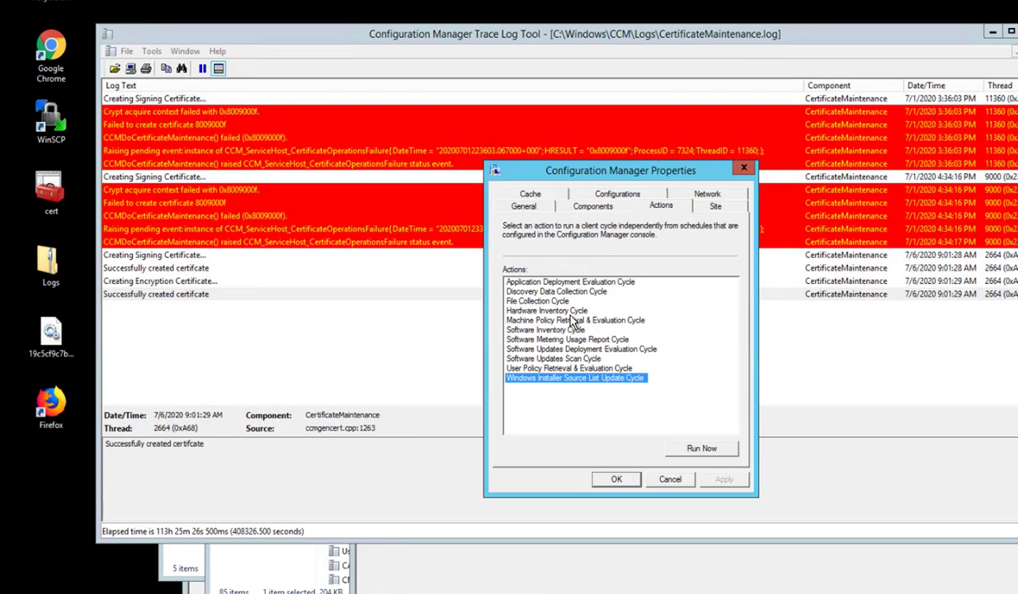
mouse_move(579, 310)
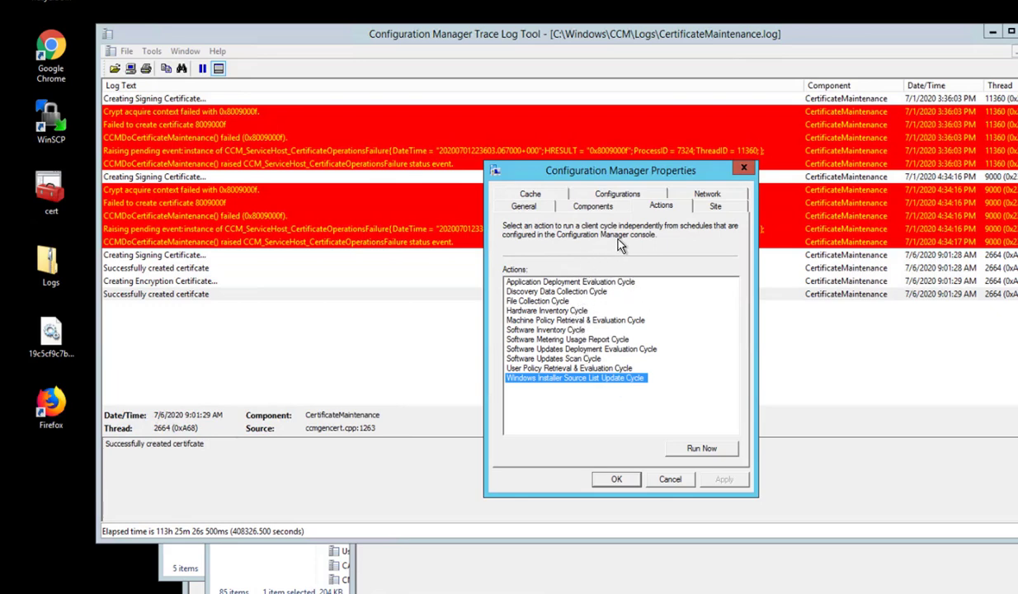
mouse_move(624, 254)
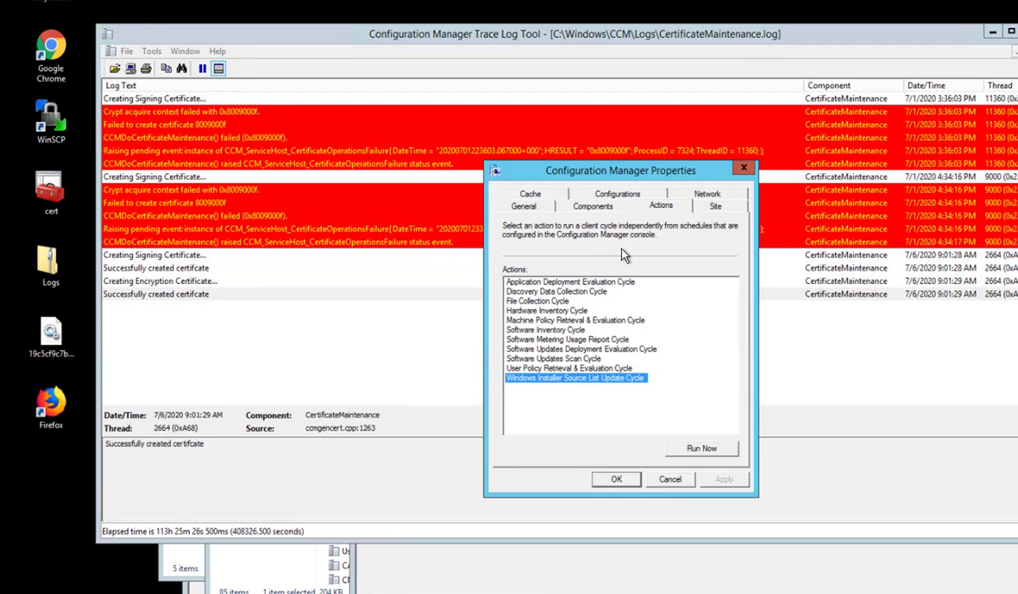
mouse_move(614, 247)
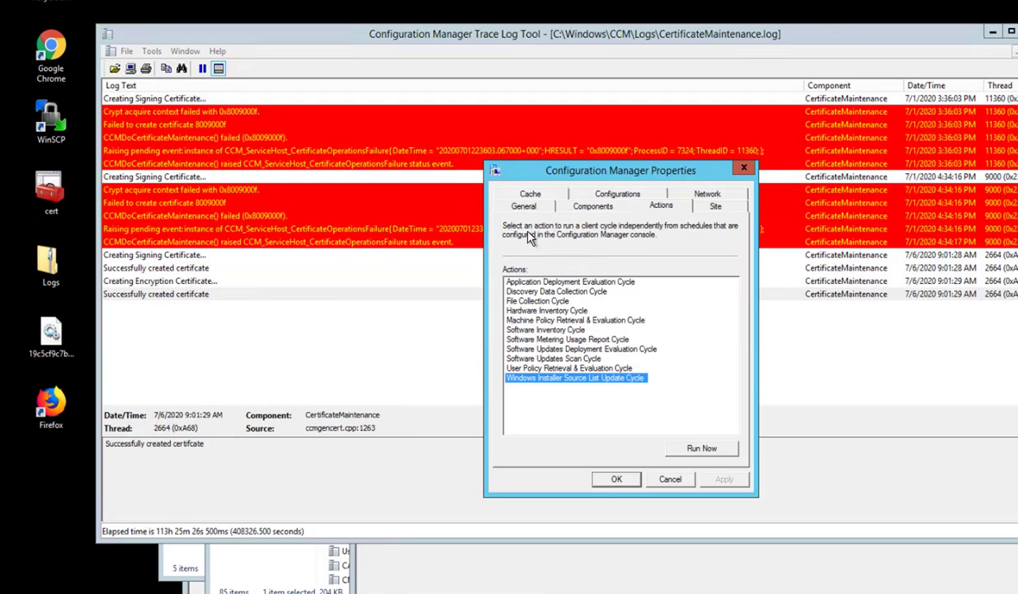
mouse_move(679, 232)
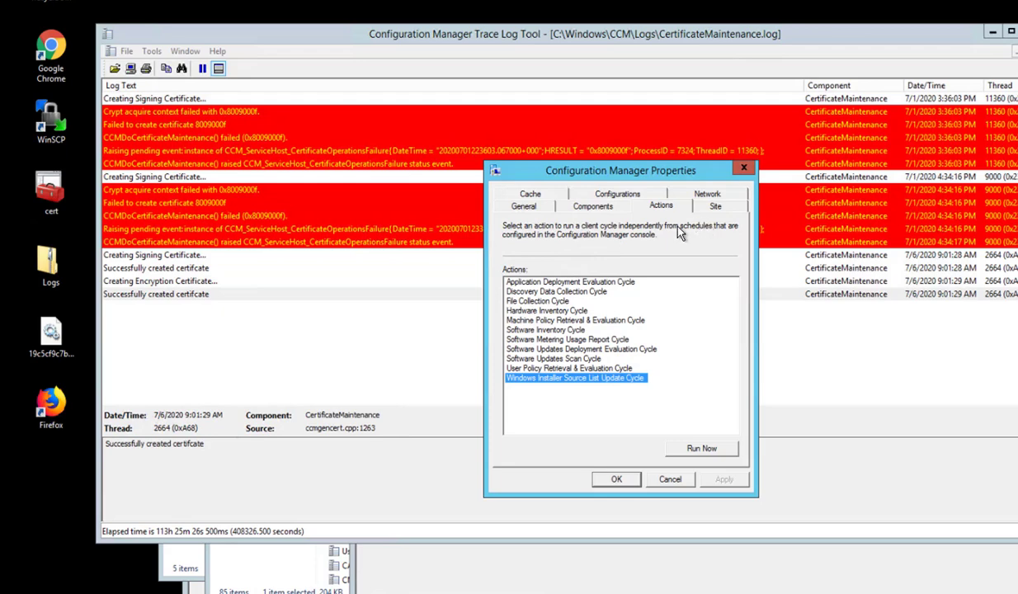
mouse_move(561, 219)
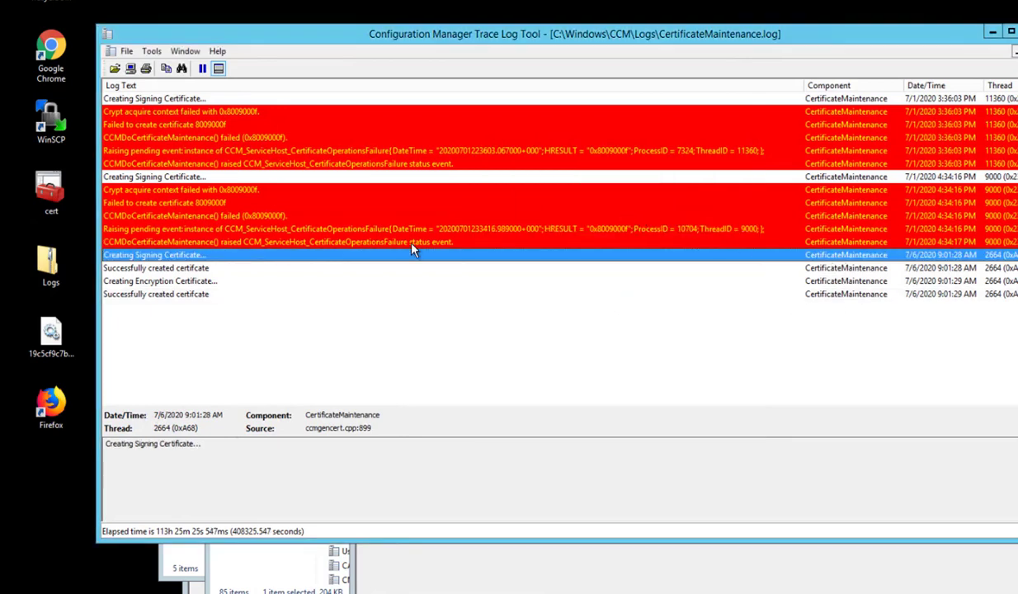
- Read the details of the certificate maintenance and failed 8009000f certificate creation entries
left_click(248, 137)
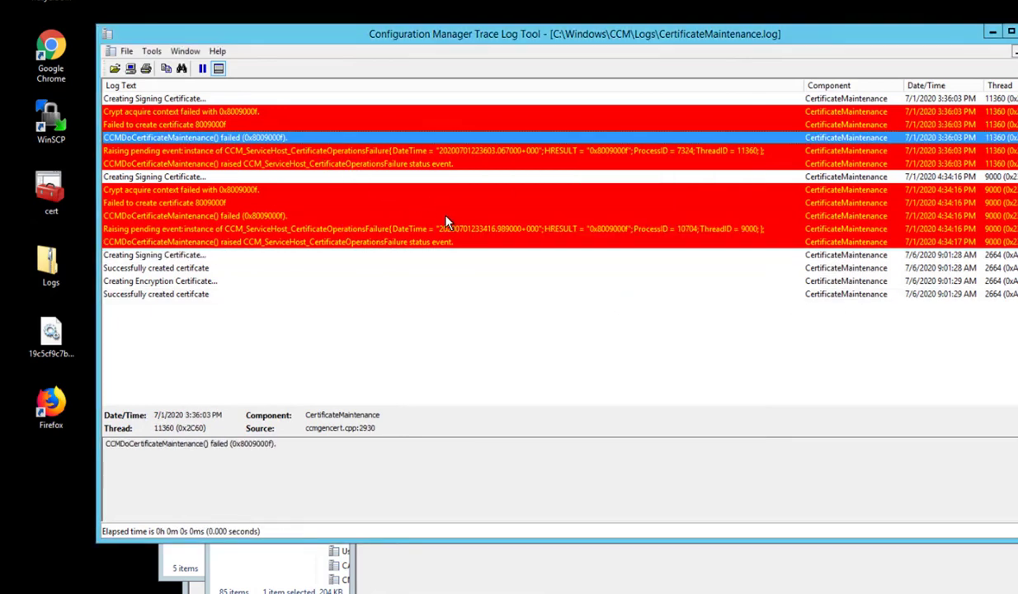
left_click(206, 202)
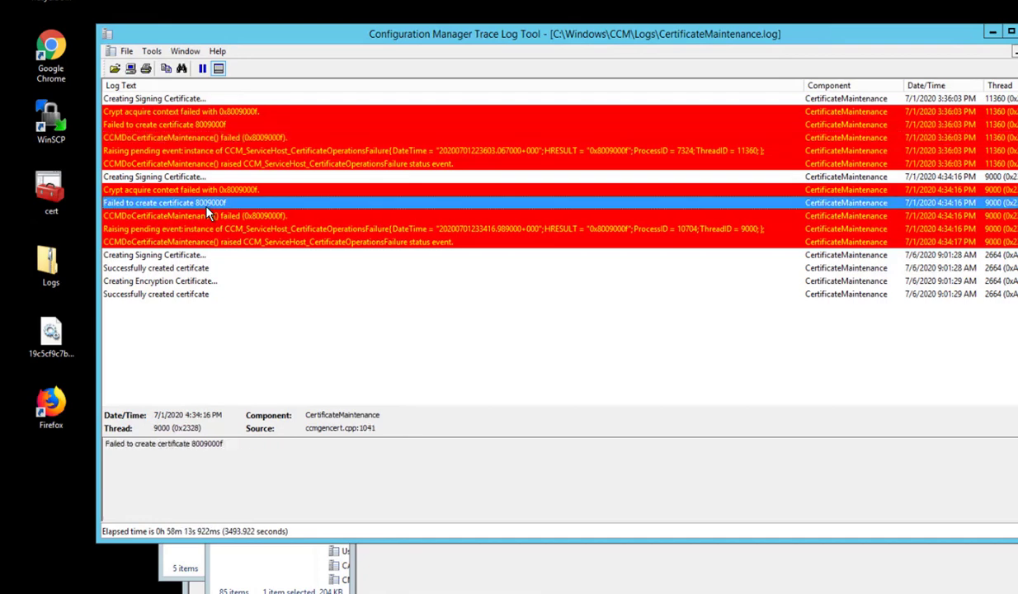
mouse_move(439, 235)
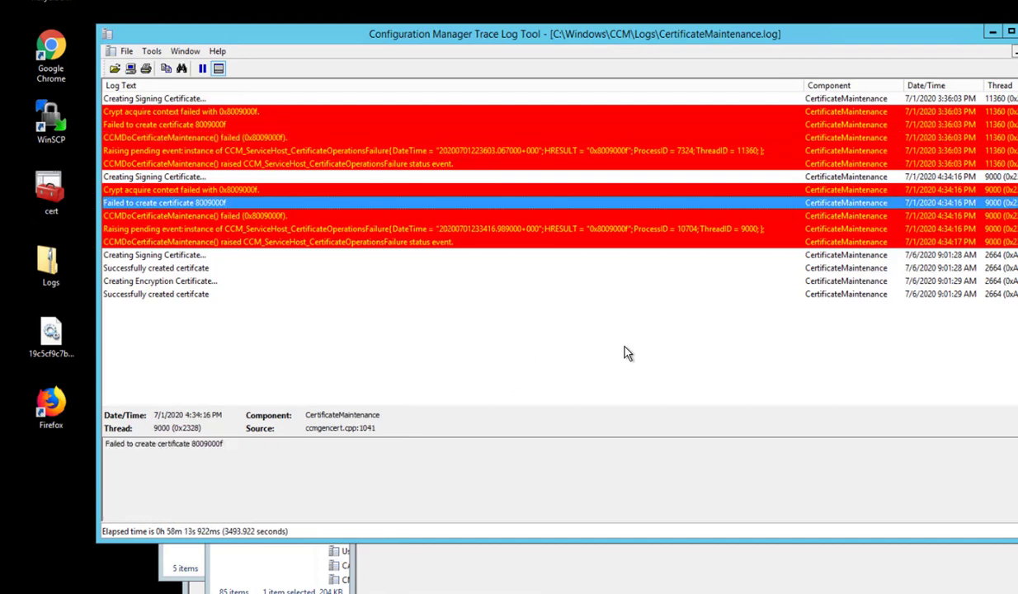
mouse_move(505, 402)
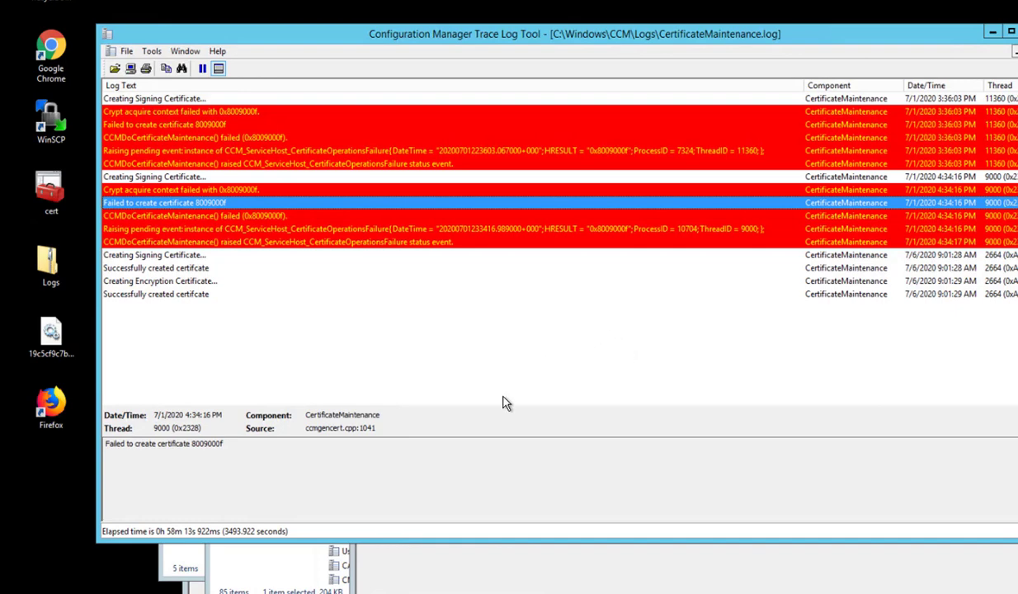
mouse_move(507, 403)
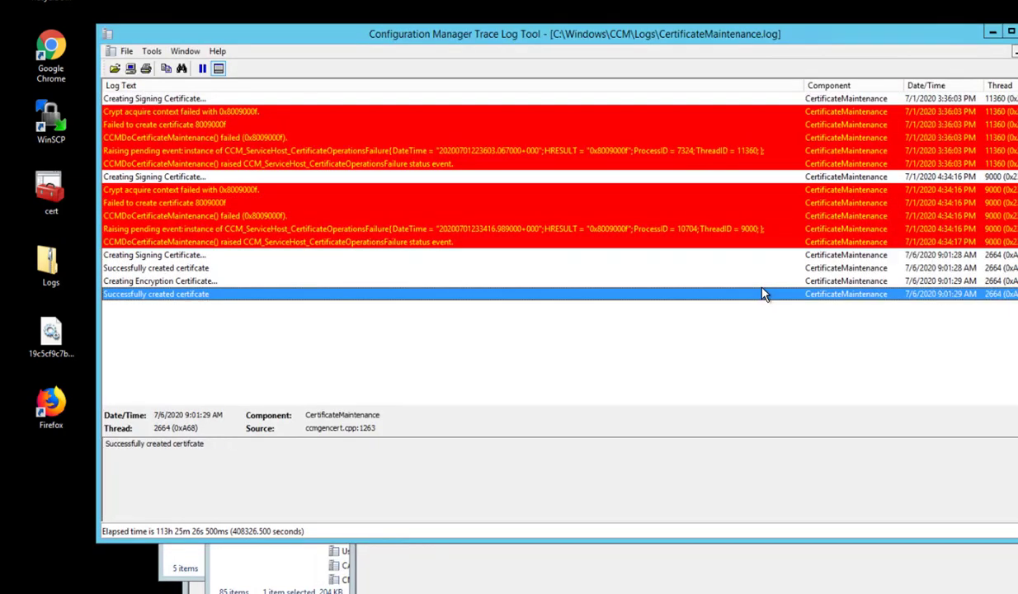
mouse_move(644, 310)
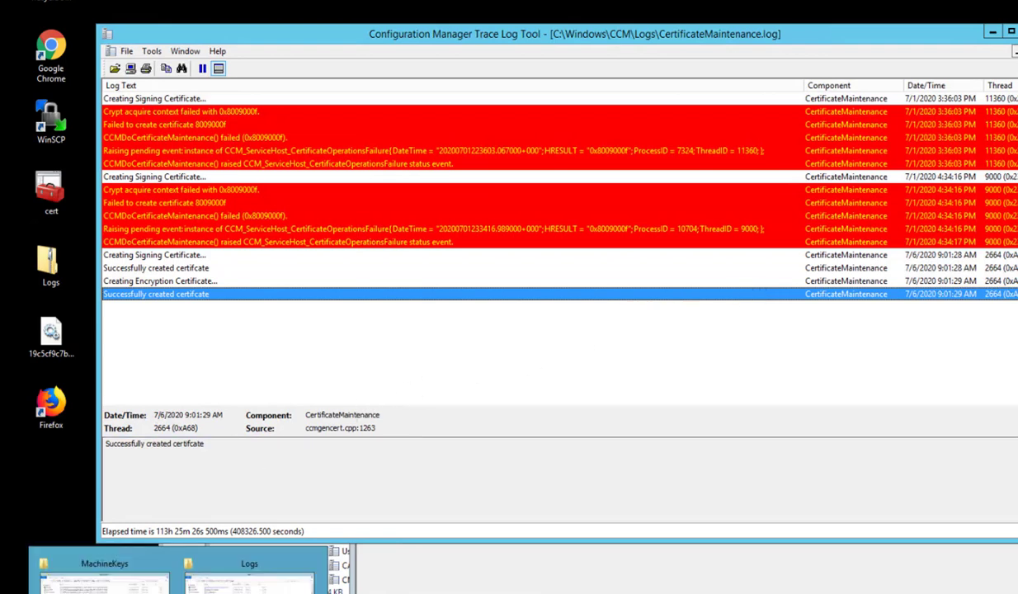
- Bring the C:\ProgramData\Microsoft\Crypto\RSA\MachineKeys Explorer window to the front
left_click(103, 564)
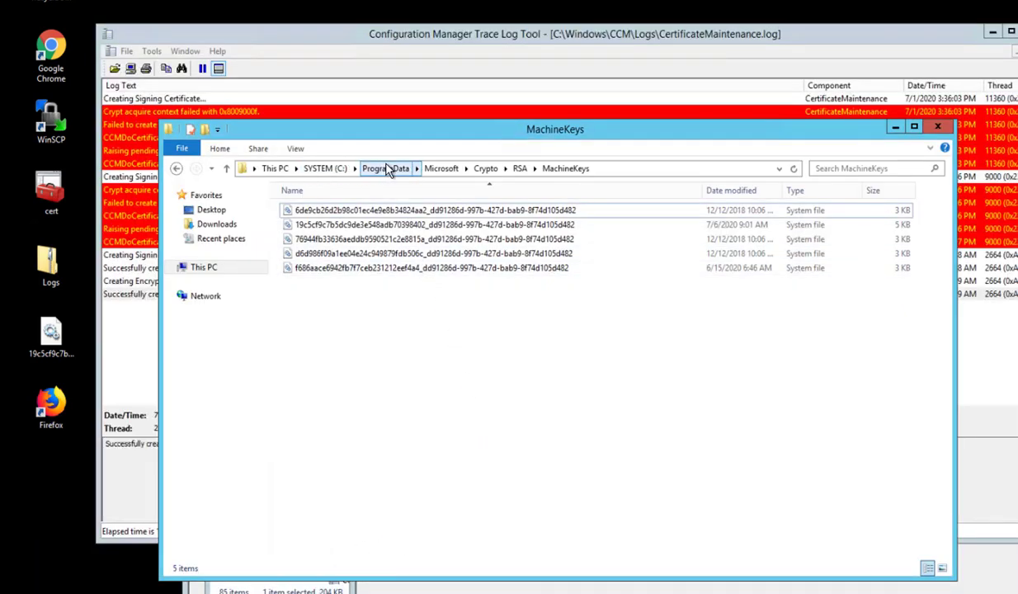
mouse_move(441, 168)
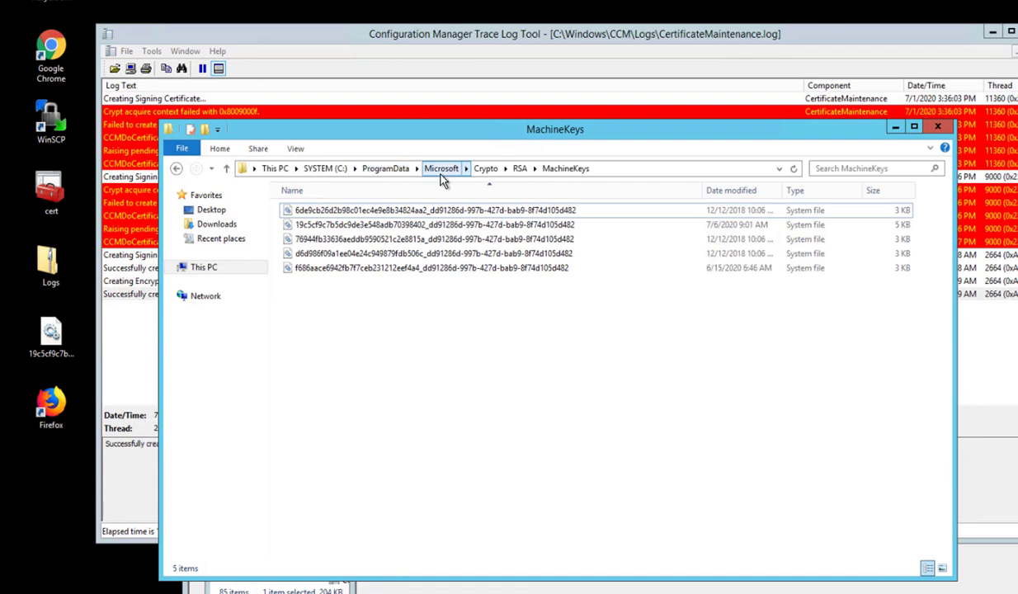
mouse_move(473, 172)
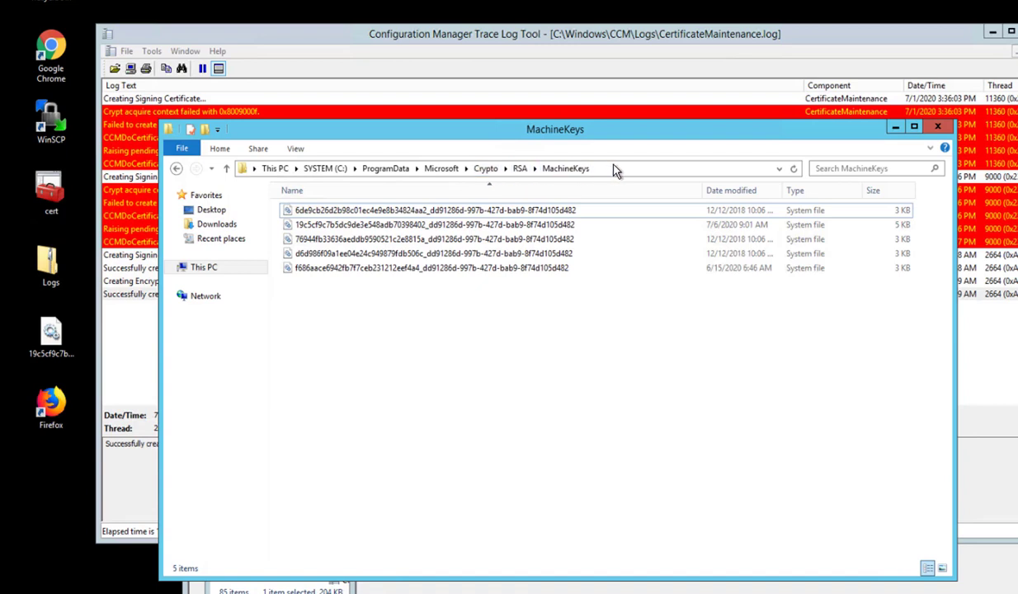
mouse_move(385, 168)
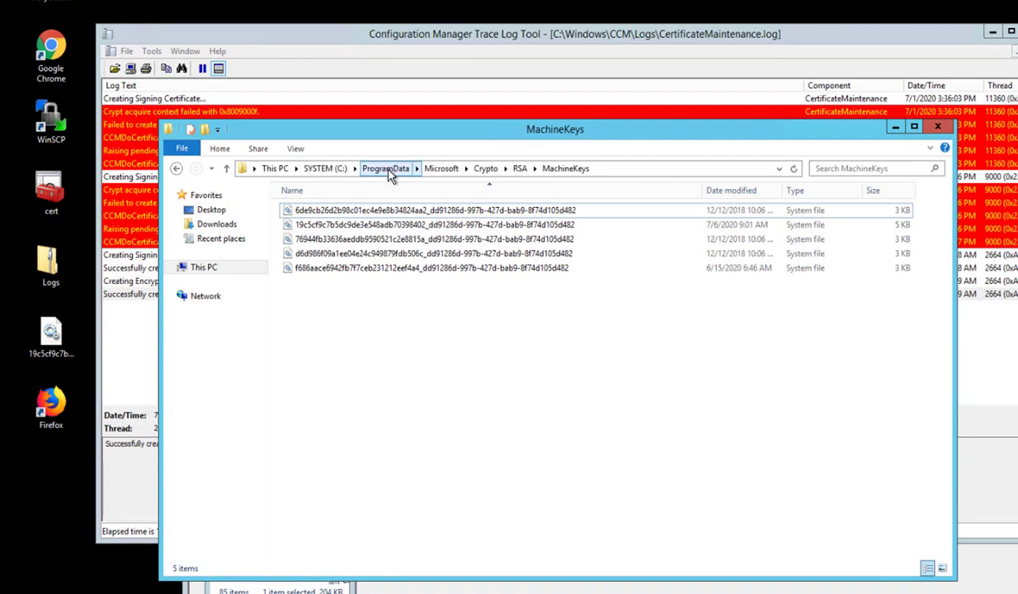
left_click(294, 148)
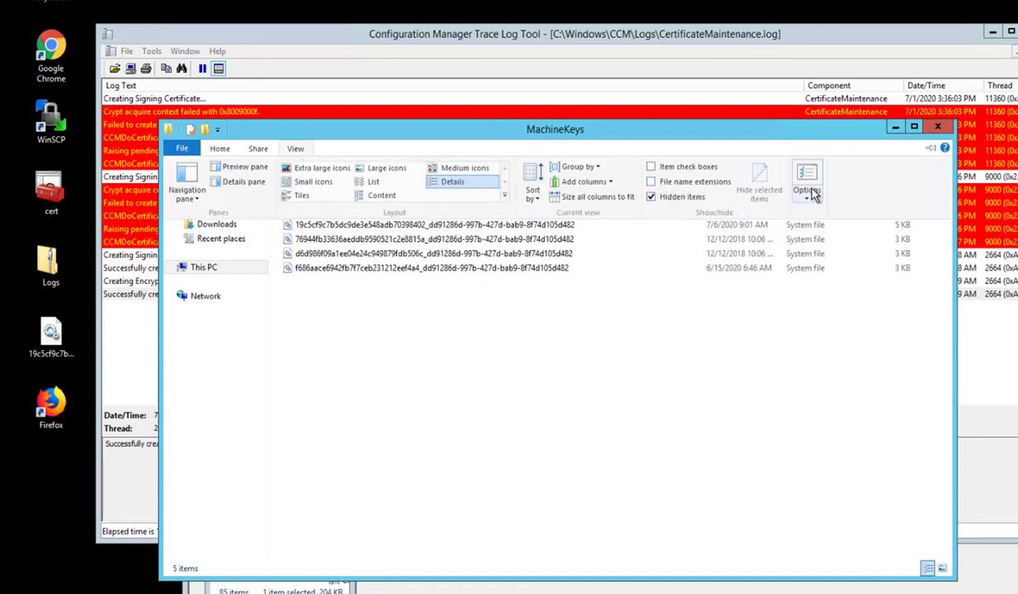
left_click(805, 180)
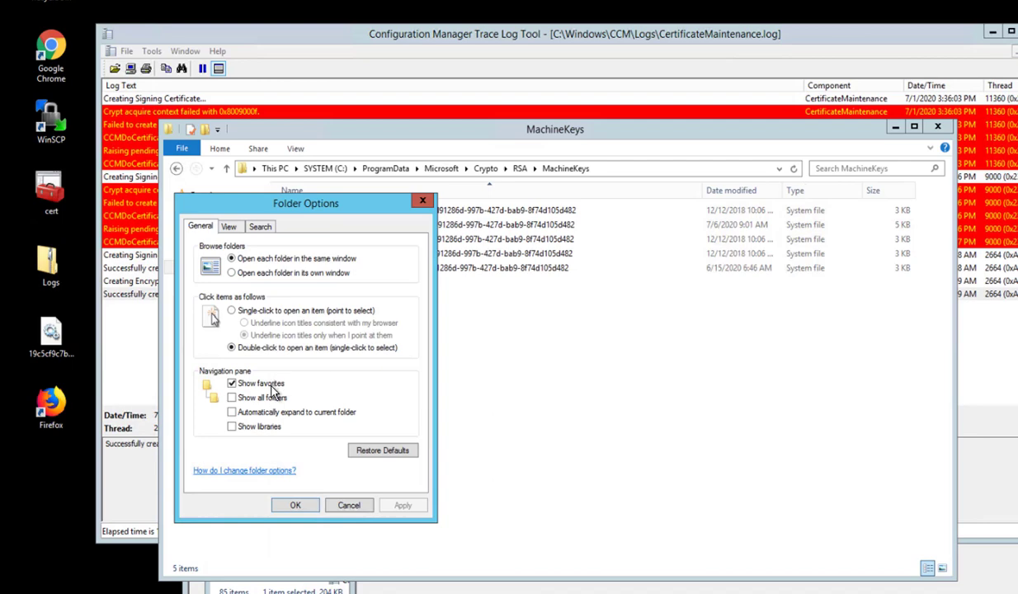
left_click(229, 226)
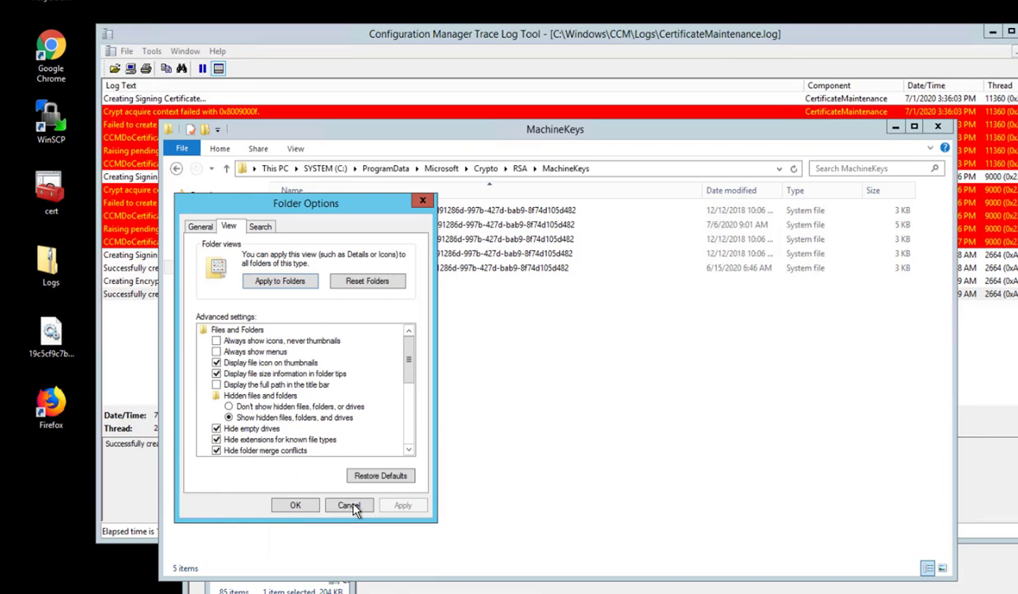
left_click(348, 505)
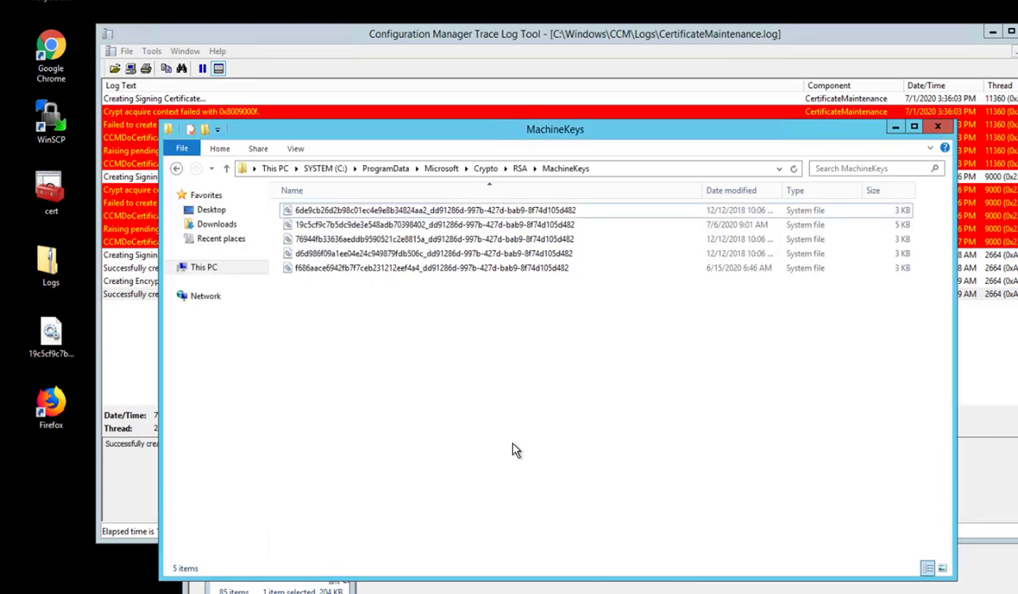
left_click(429, 224)
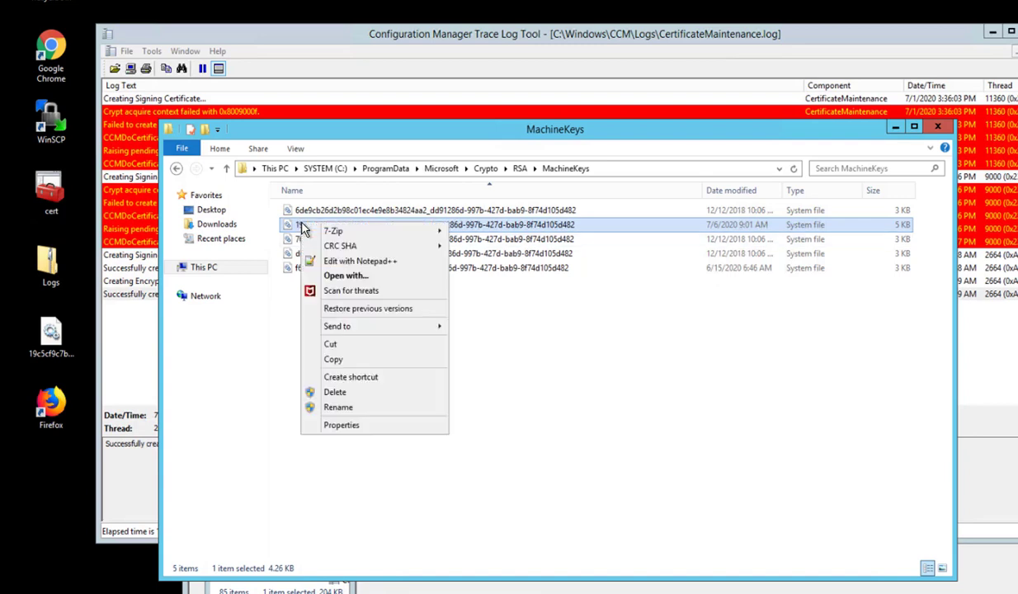
mouse_move(334, 392)
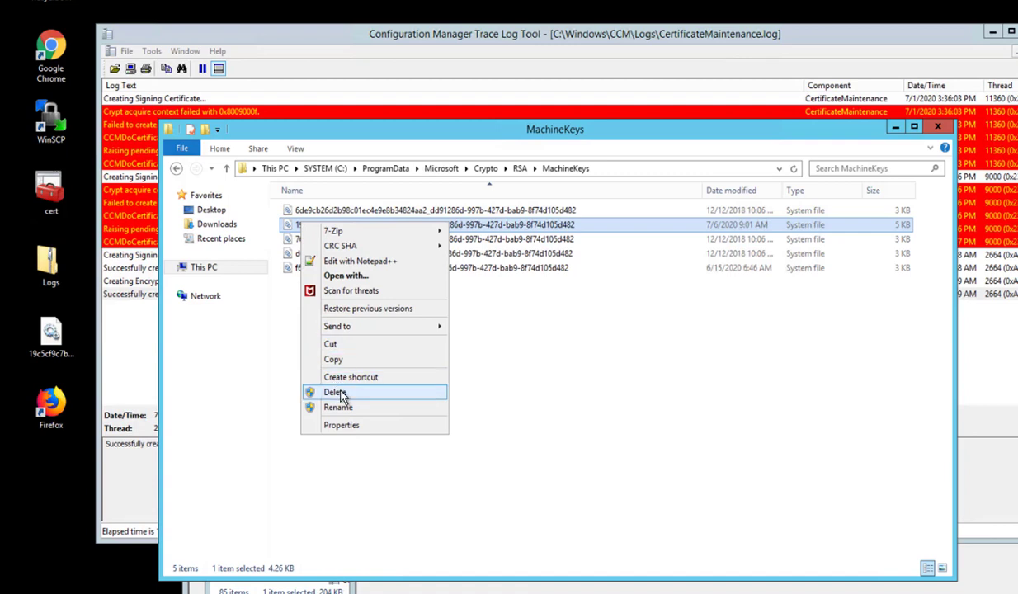
left_click(335, 391)
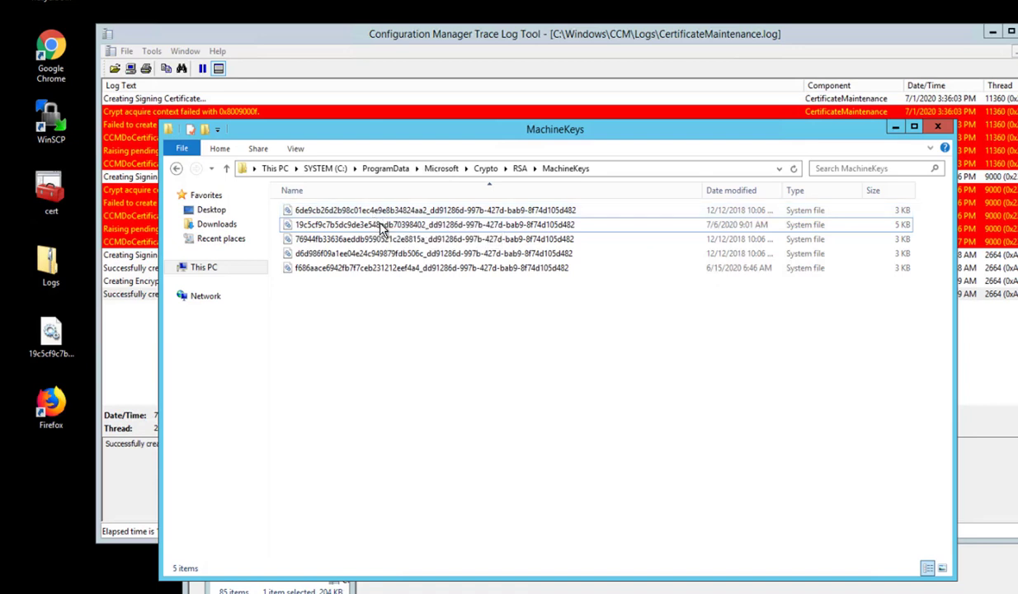
mouse_move(376, 224)
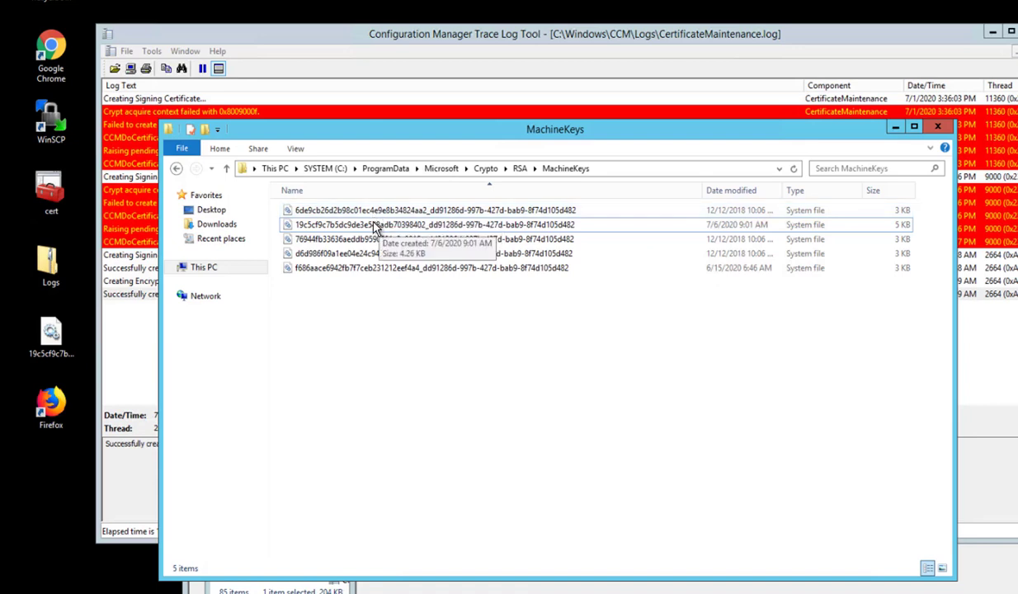
right_click(371, 225)
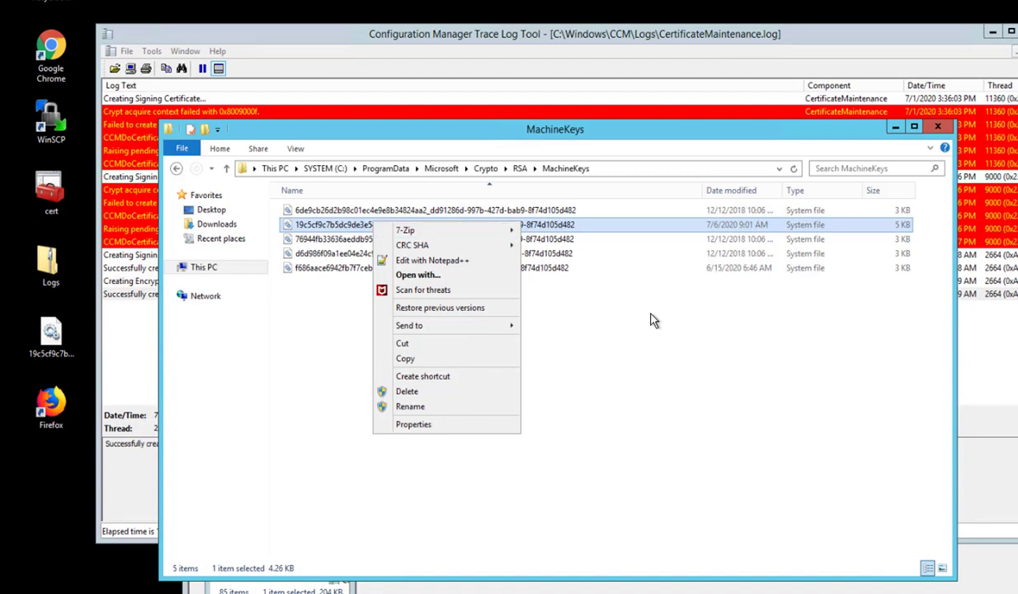
mouse_move(553, 247)
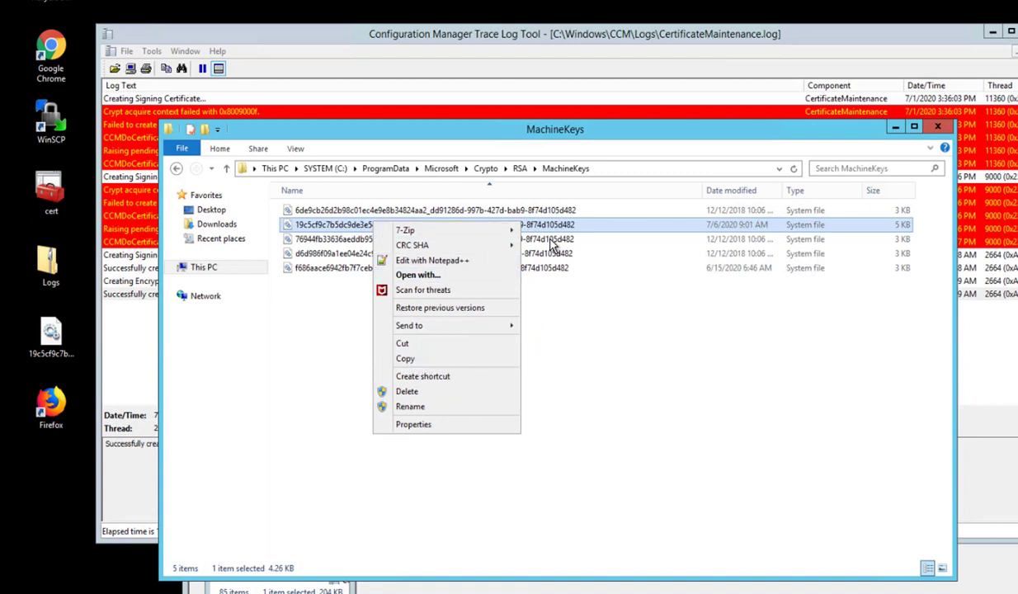
left_click(675, 379)
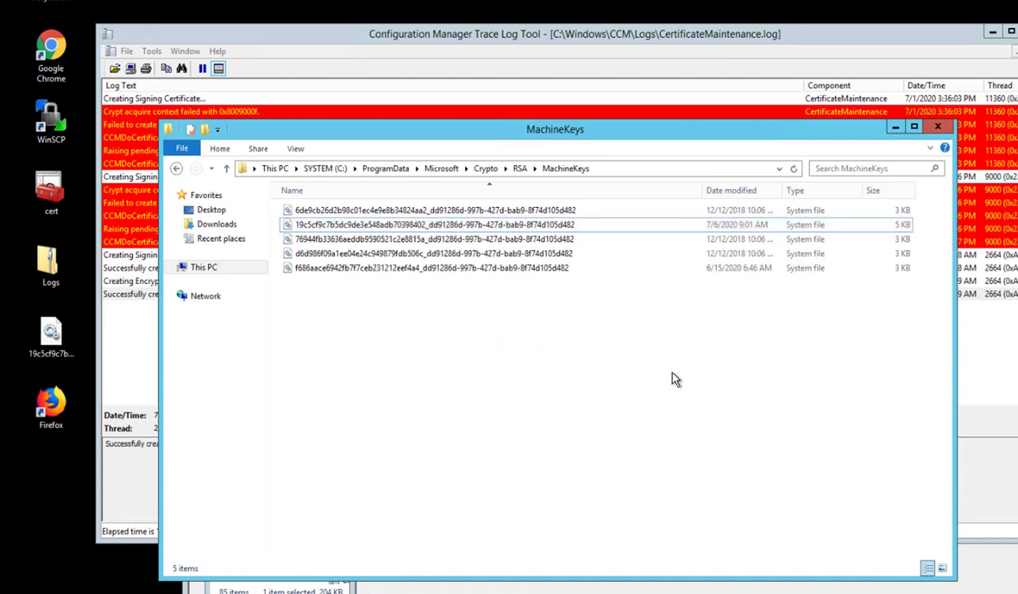
mouse_move(646, 354)
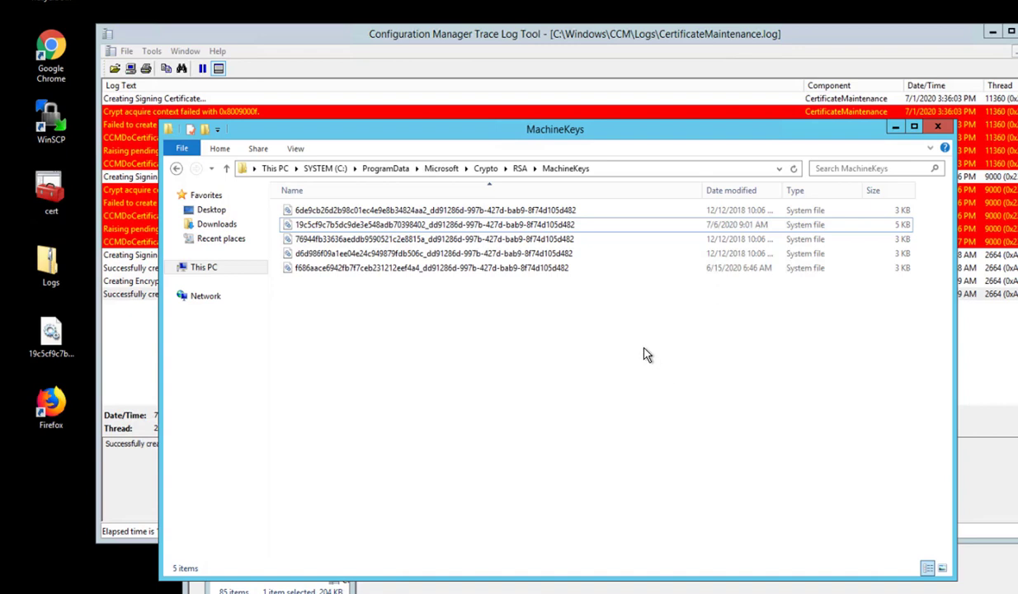
mouse_move(648, 355)
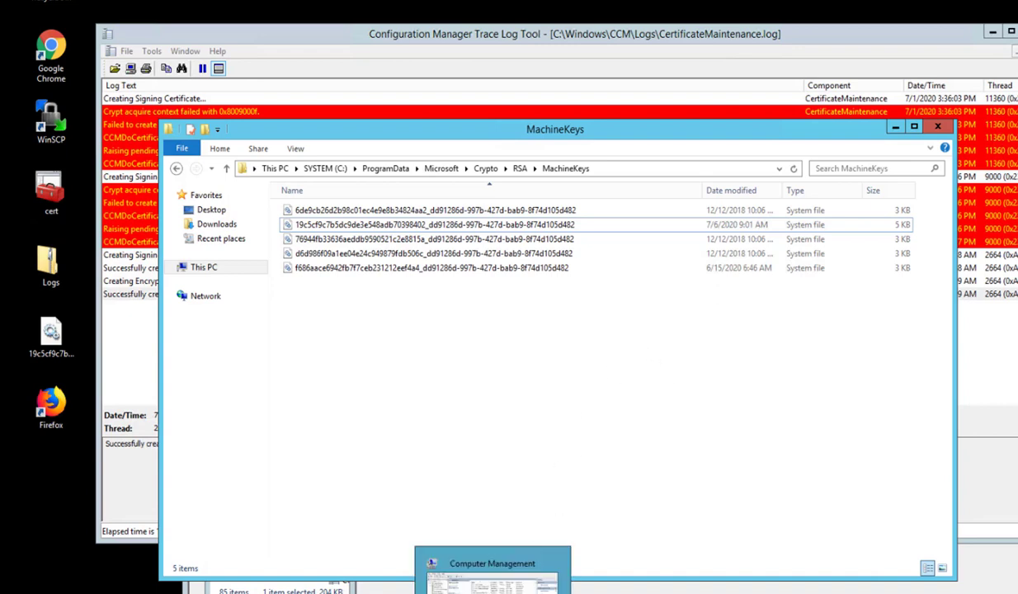
- Show the Stop/Restart options for the running SMS Agent Host service in Services
left_click(491, 570)
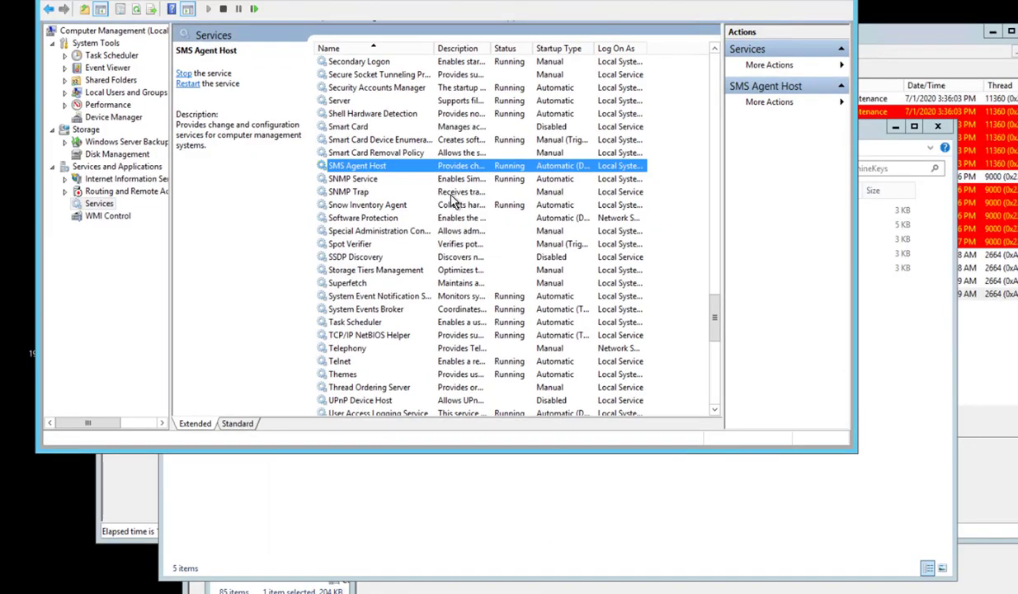
mouse_move(389, 169)
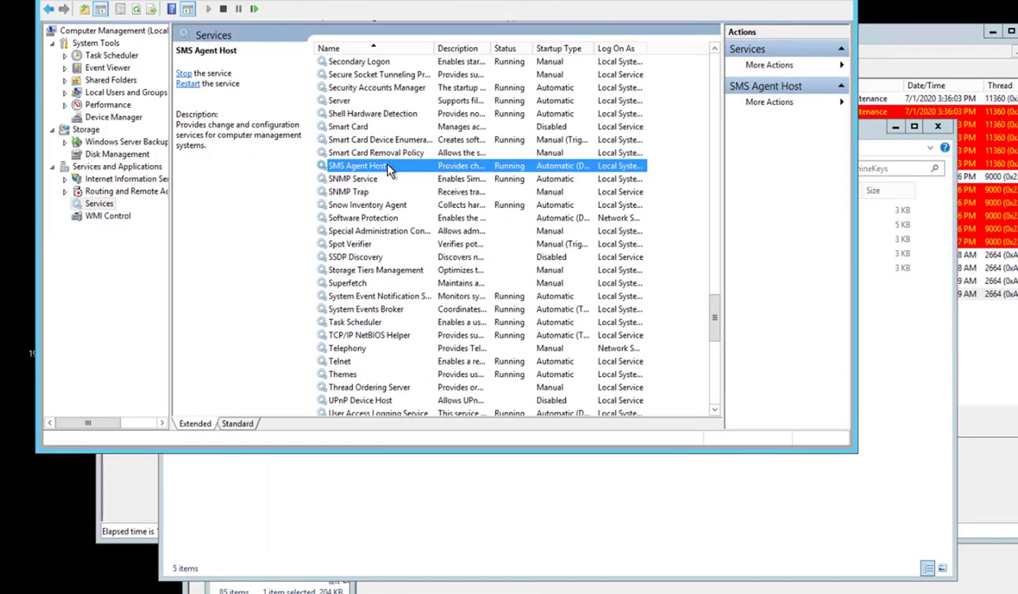
right_click(357, 166)
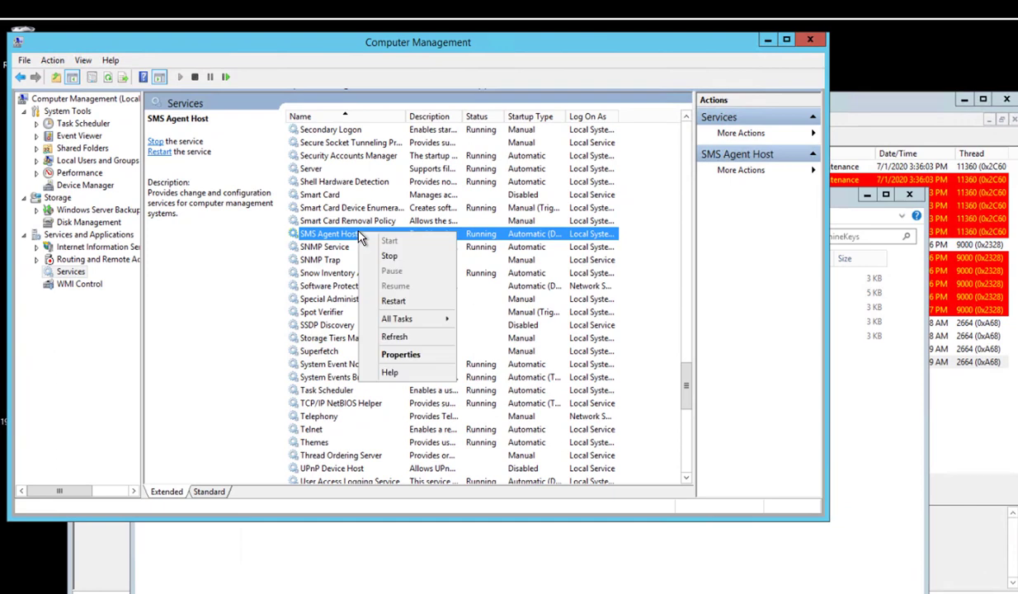
mouse_move(334, 237)
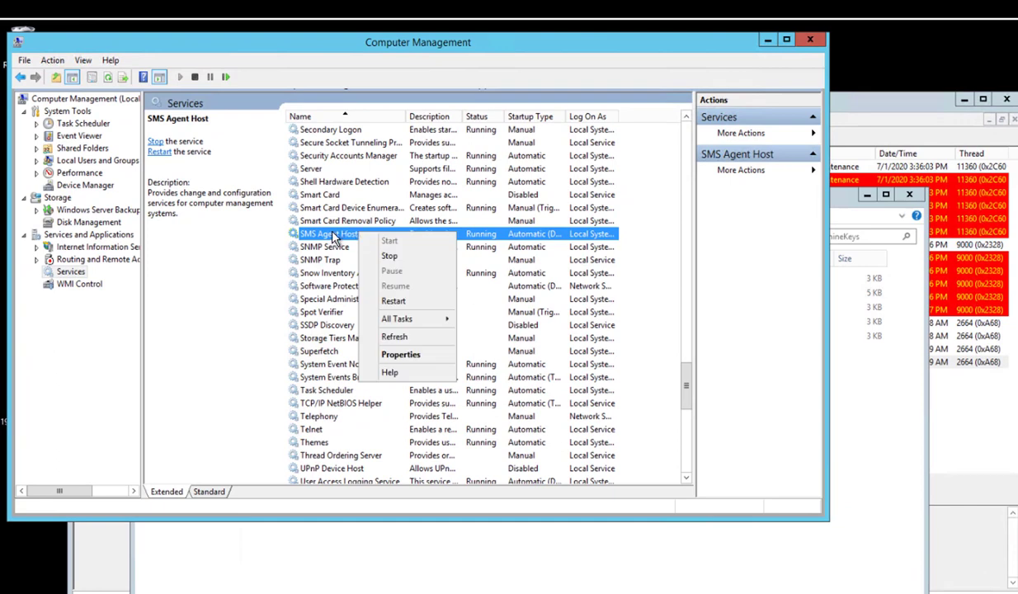
mouse_move(362, 255)
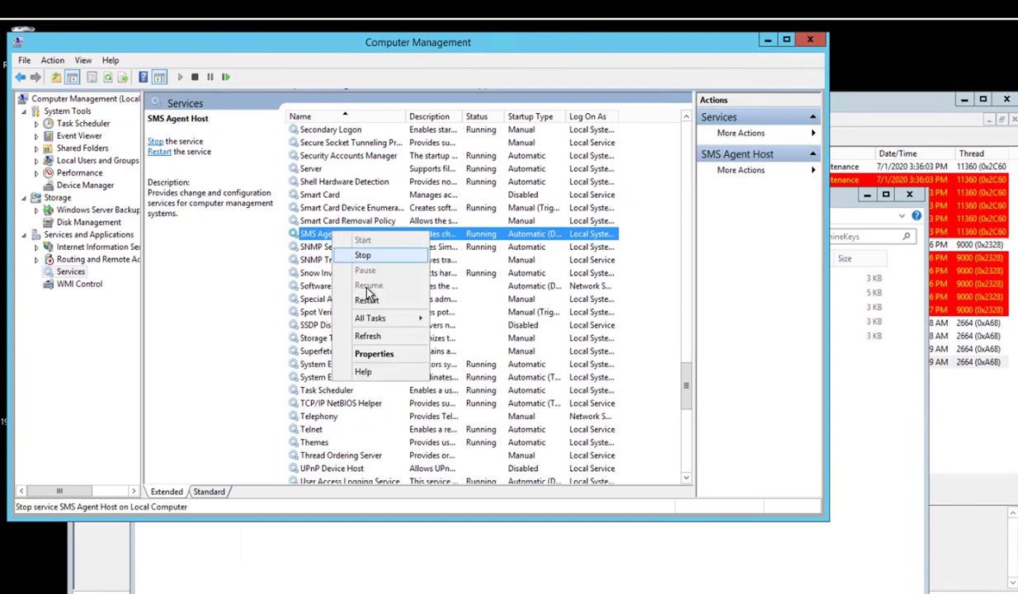
mouse_move(366, 300)
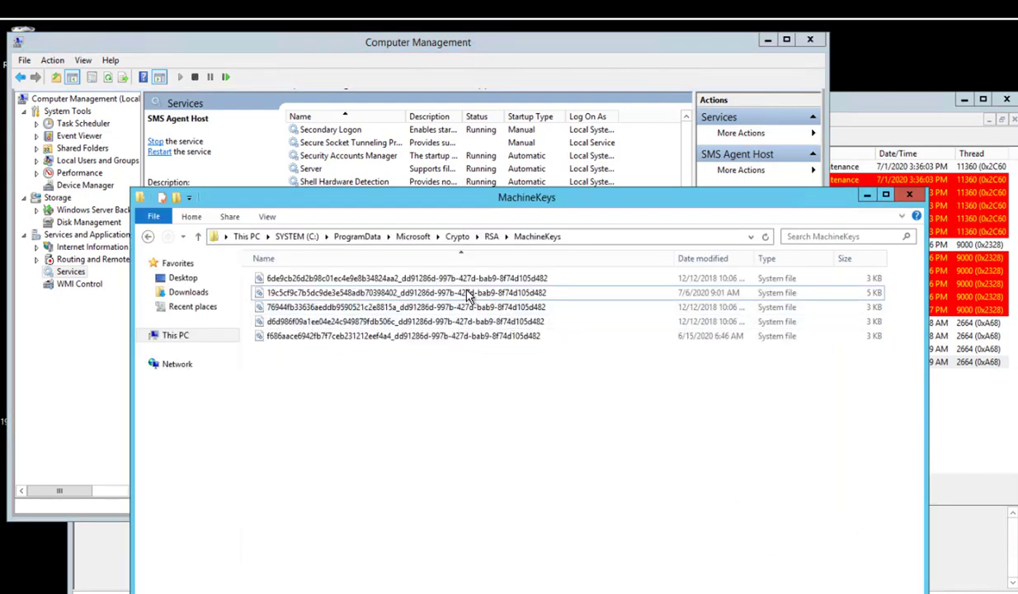
- Select the 19c5cf9c… key file dated 7/6/2020 to view its created date and size
left_click(413, 293)
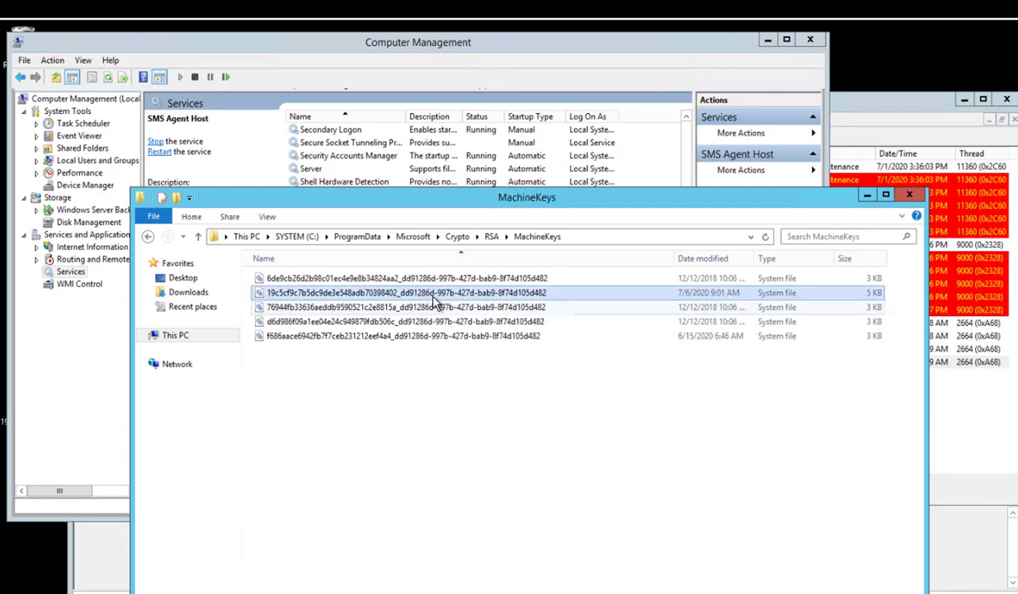
mouse_move(433, 307)
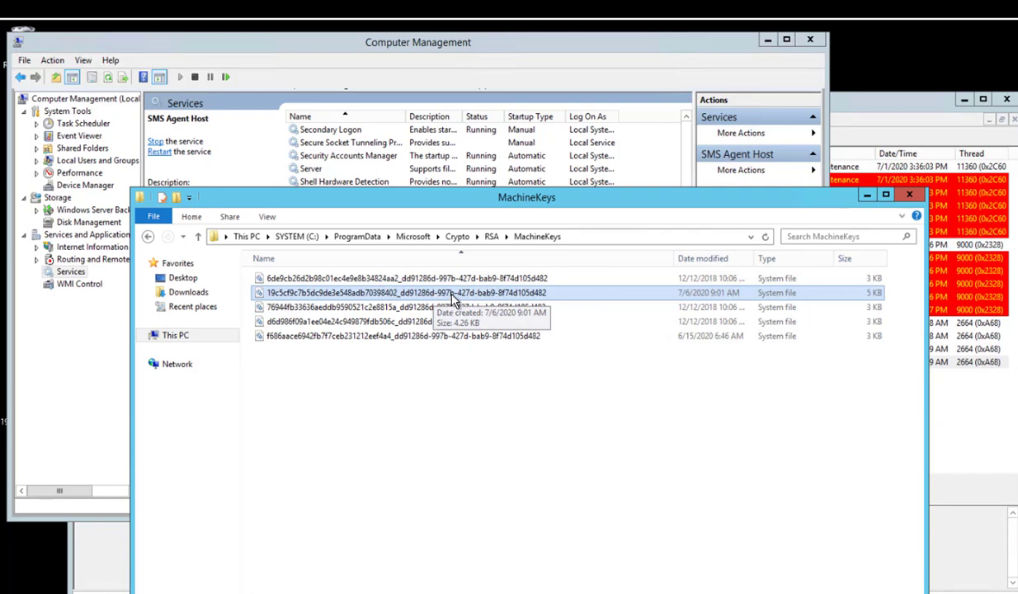
mouse_move(953, 346)
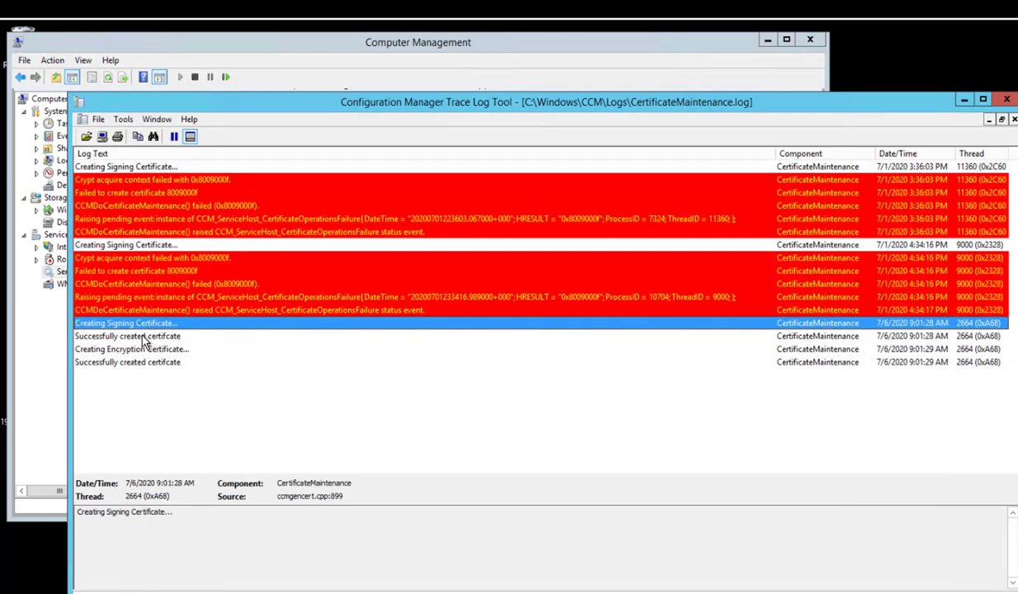
mouse_move(131, 332)
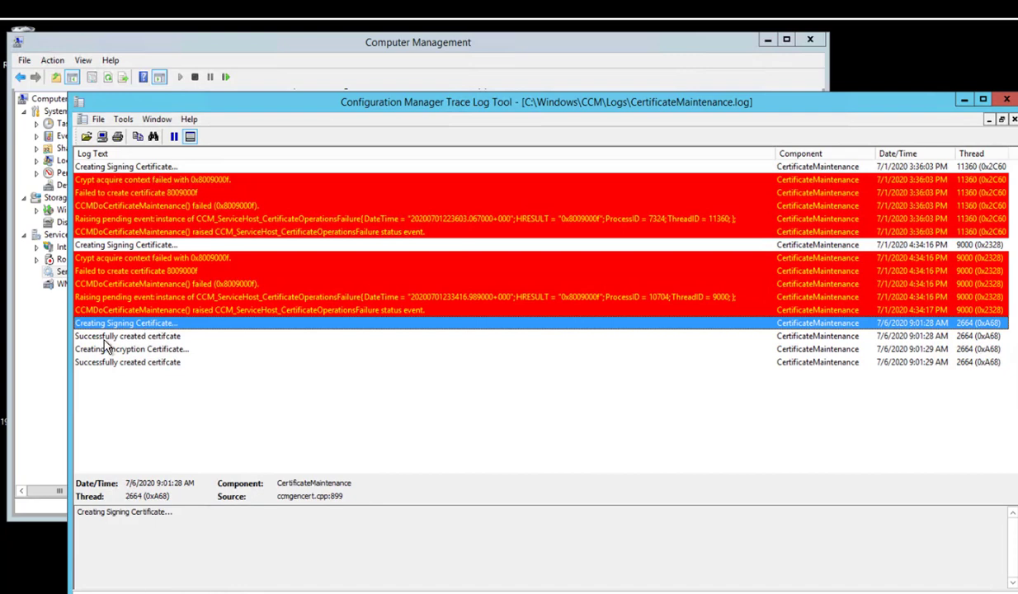
left_click(127, 335)
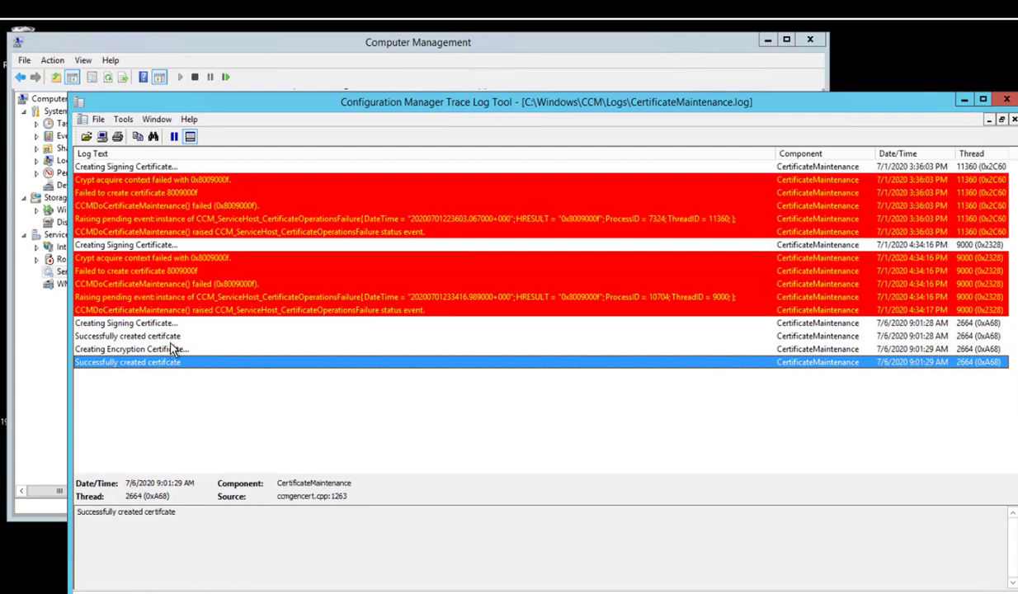
left_click(125, 322)
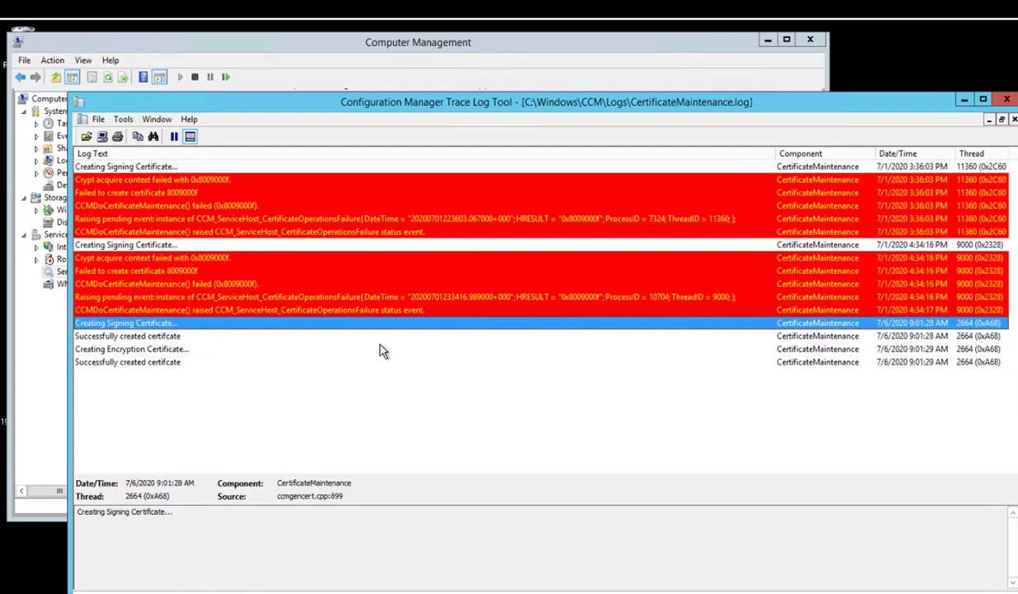
mouse_move(339, 299)
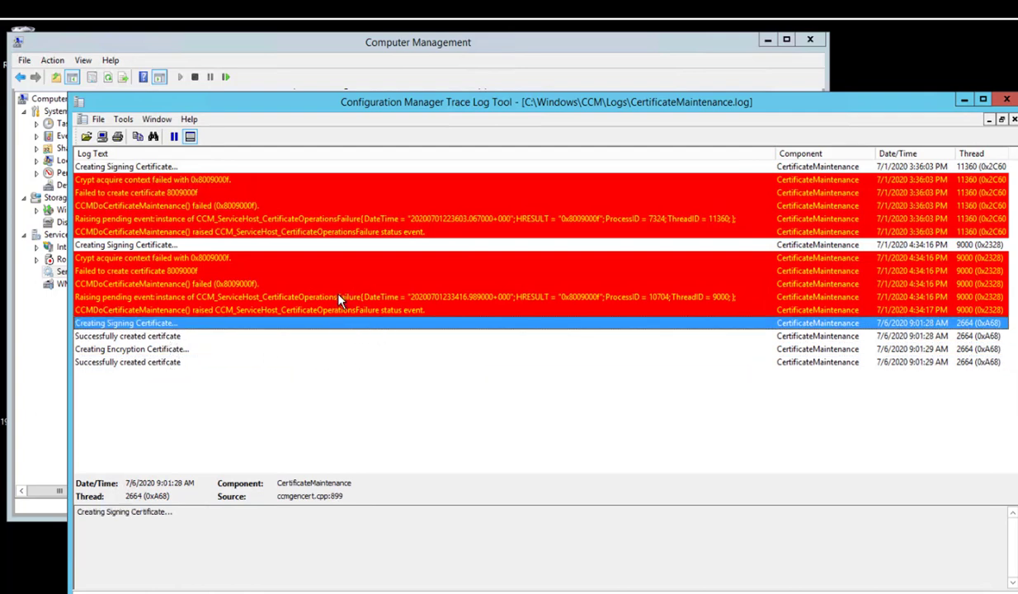
mouse_move(195, 266)
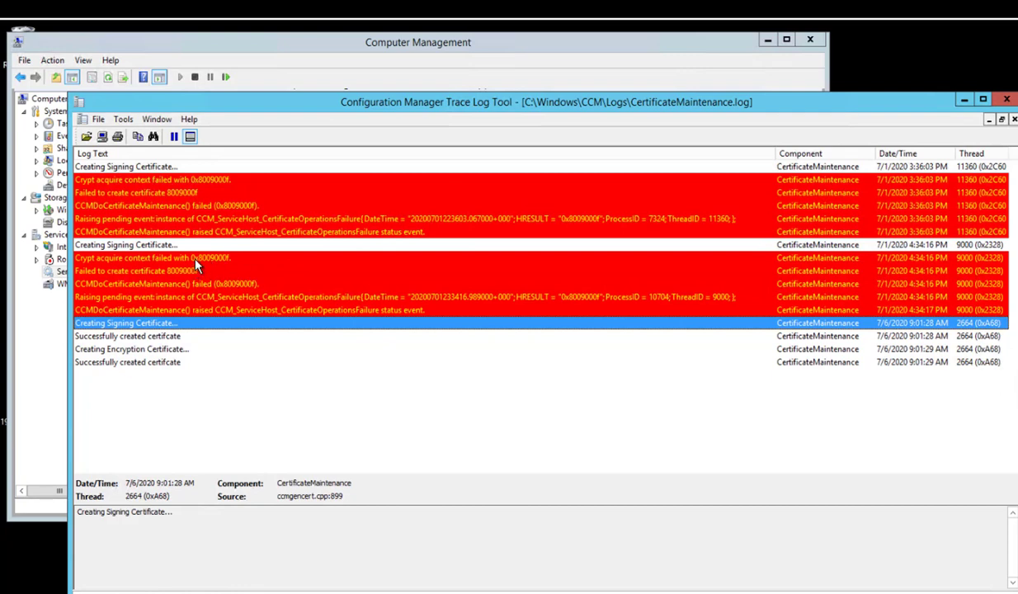
left_click(165, 193)
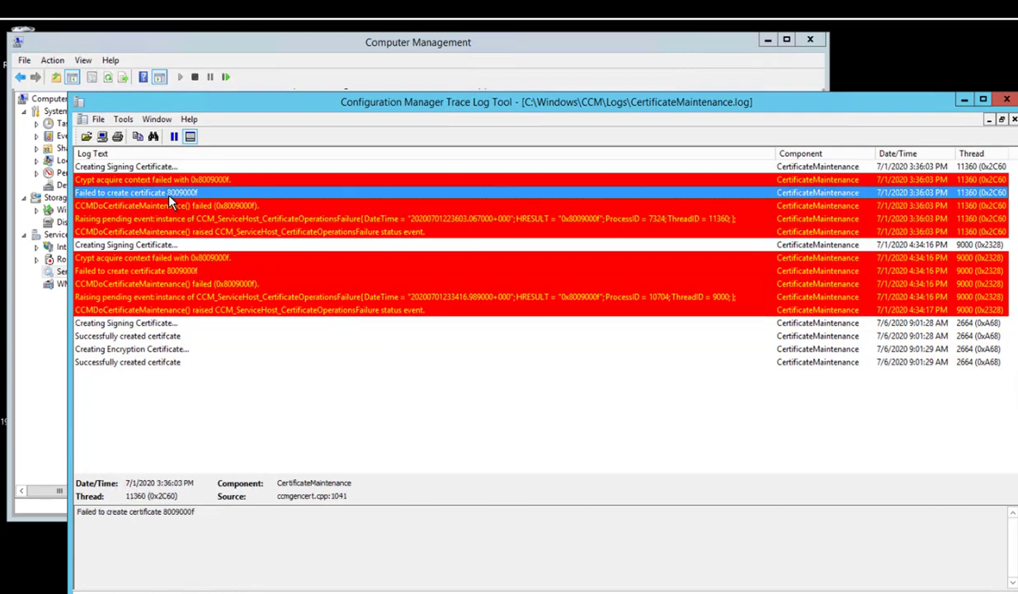
mouse_move(151, 202)
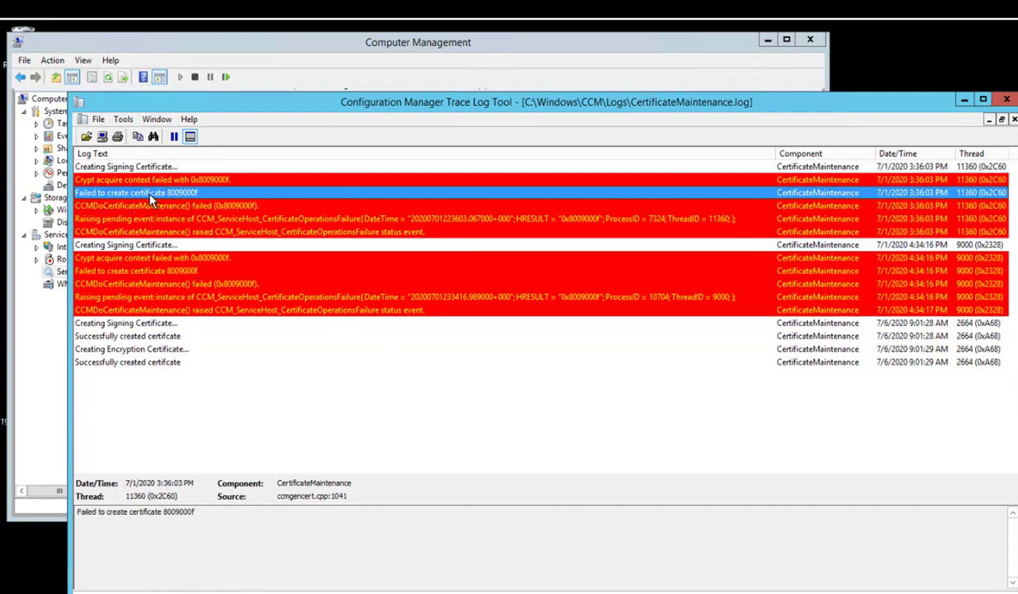
mouse_move(196, 198)
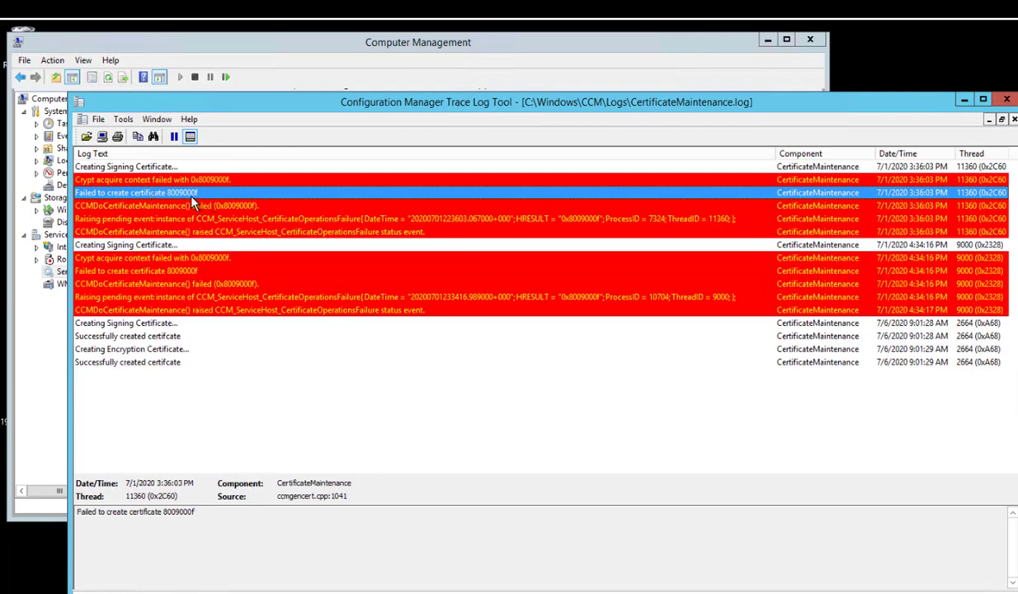
mouse_move(183, 304)
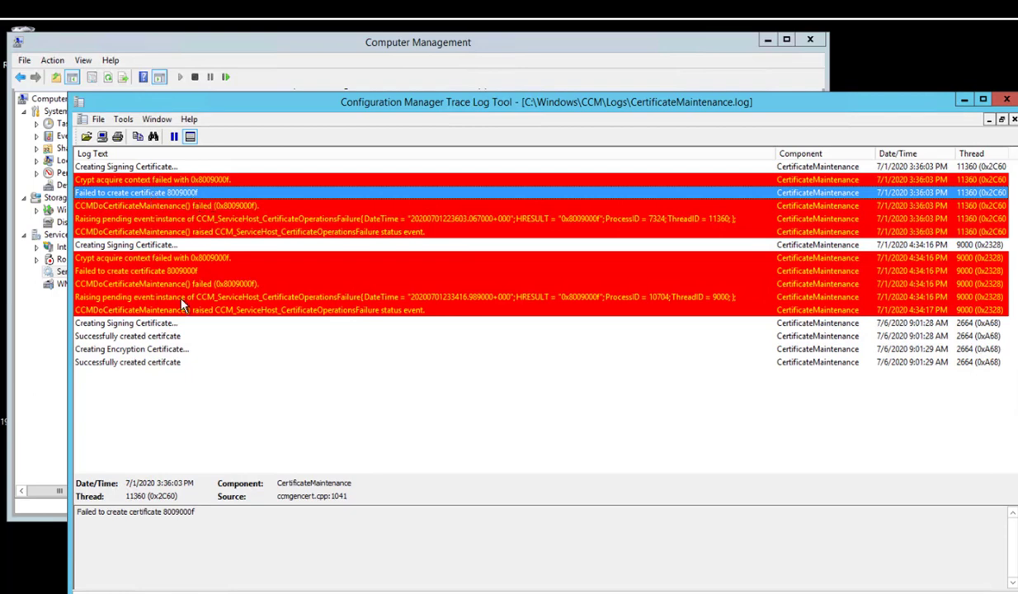
mouse_move(527, 433)
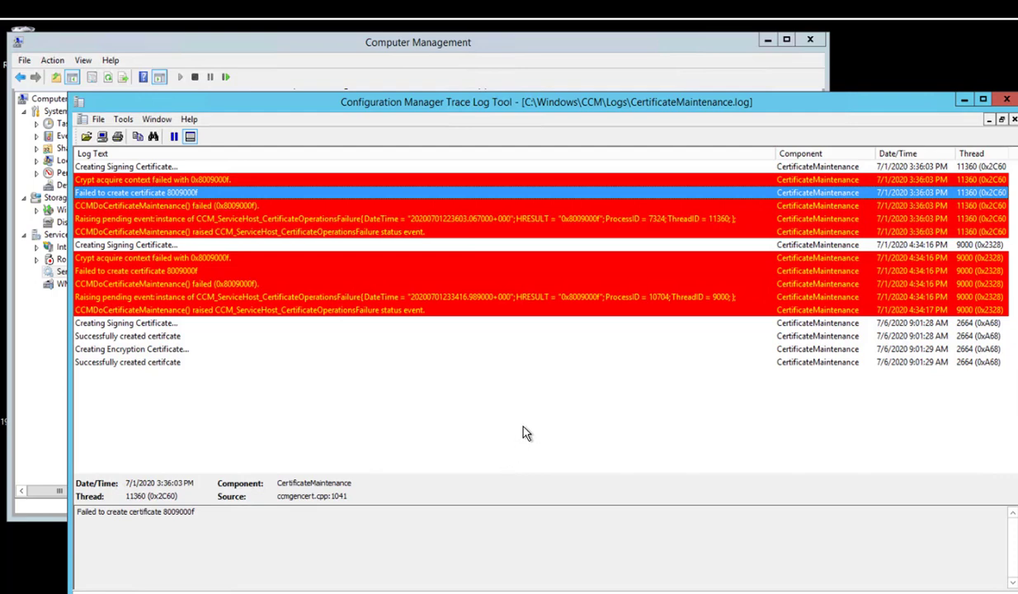
mouse_move(445, 355)
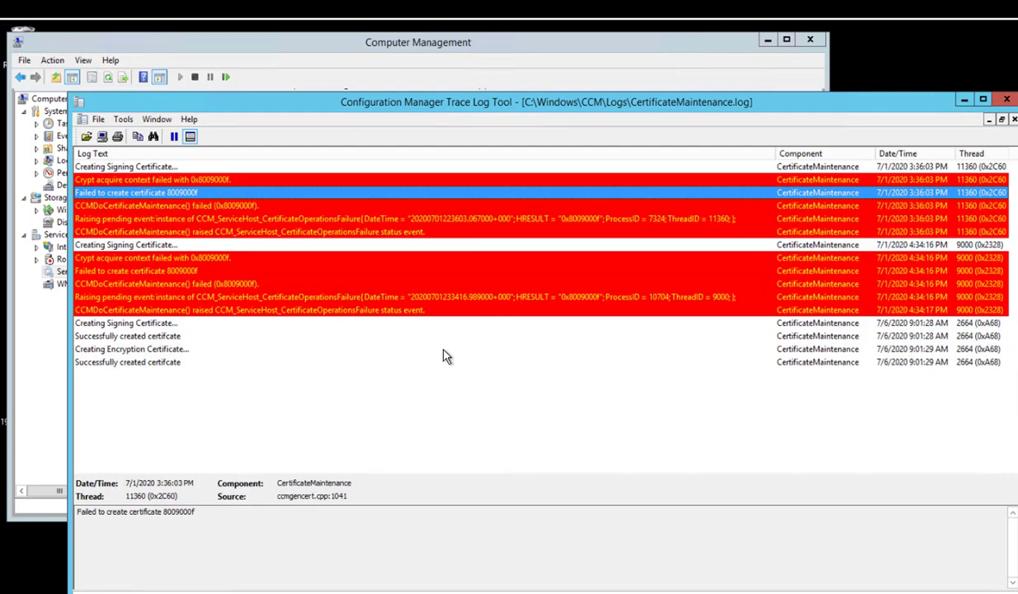
mouse_move(445, 347)
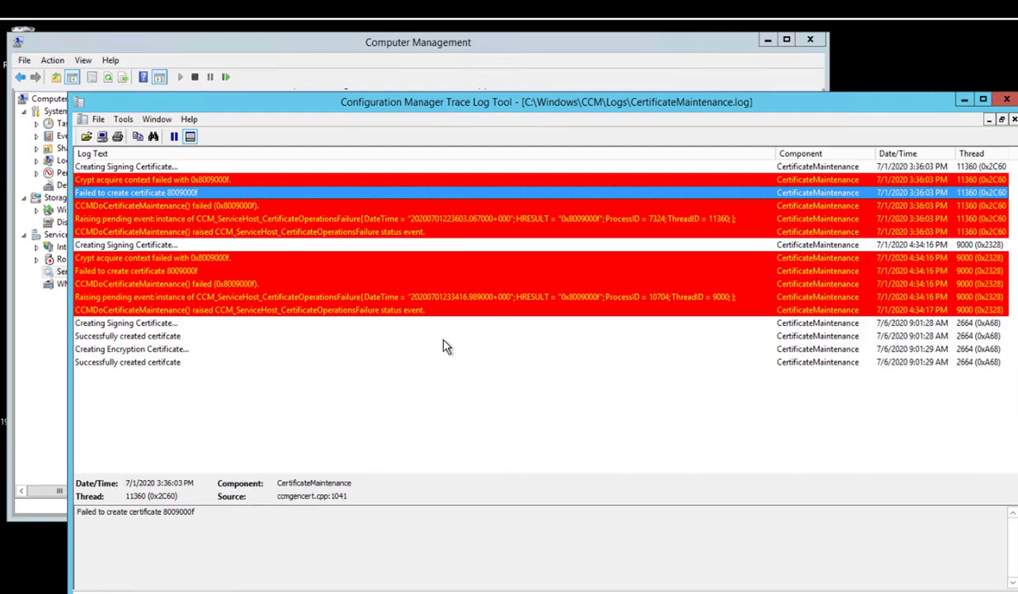
mouse_move(460, 343)
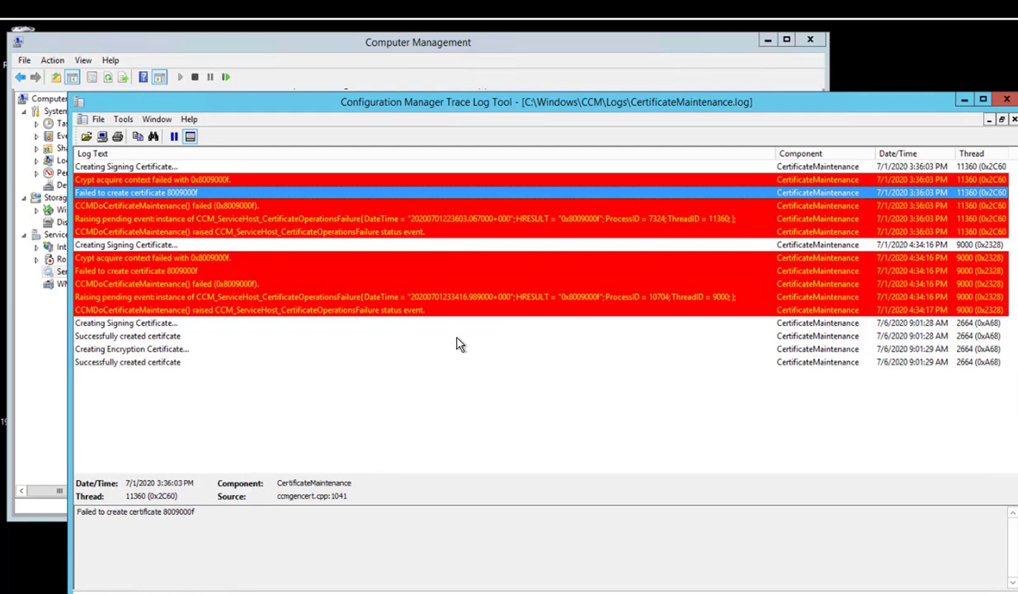